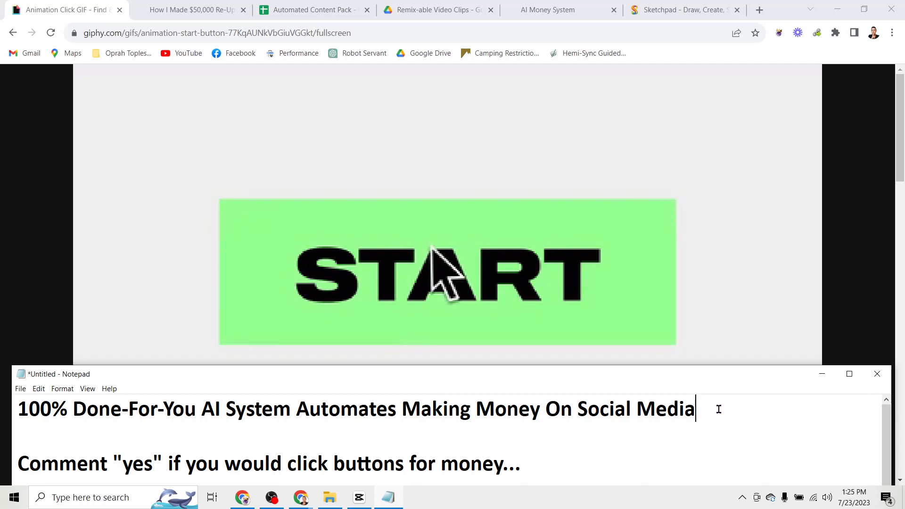
mouse_move(493, 274)
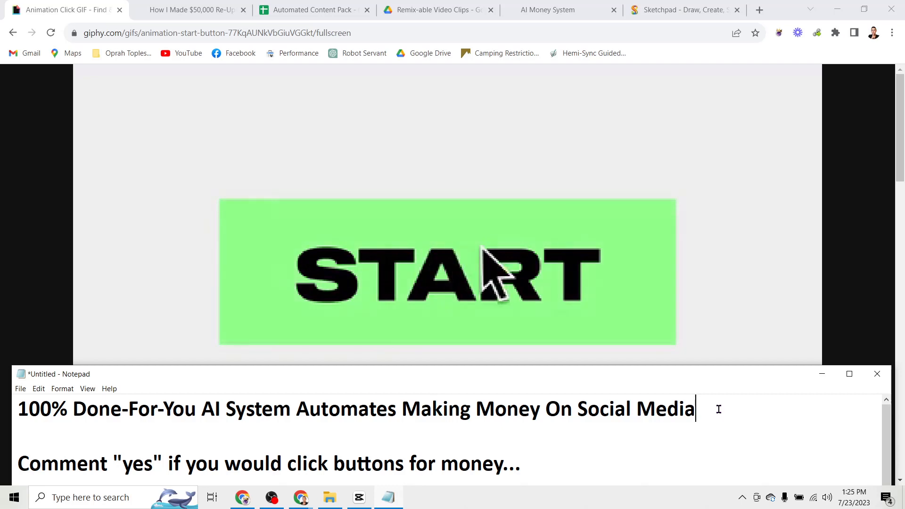
mouse_move(802, 277)
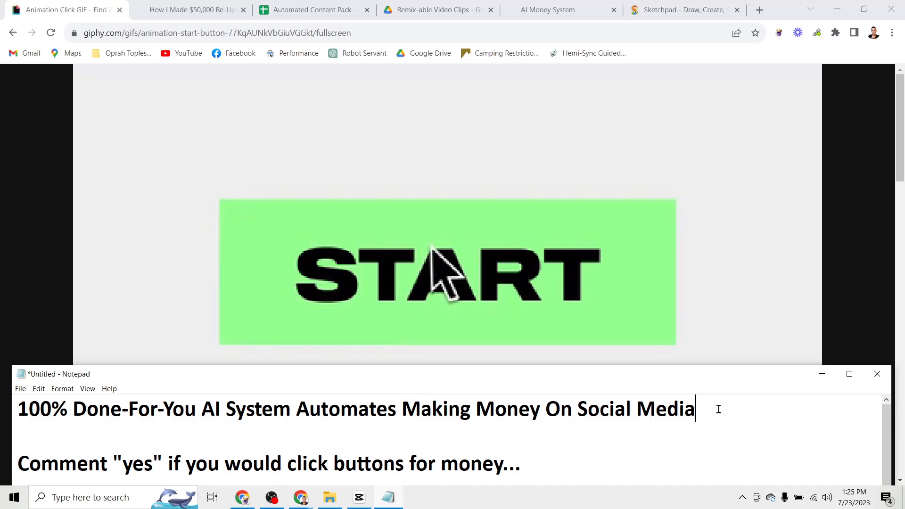
mouse_move(658, 277)
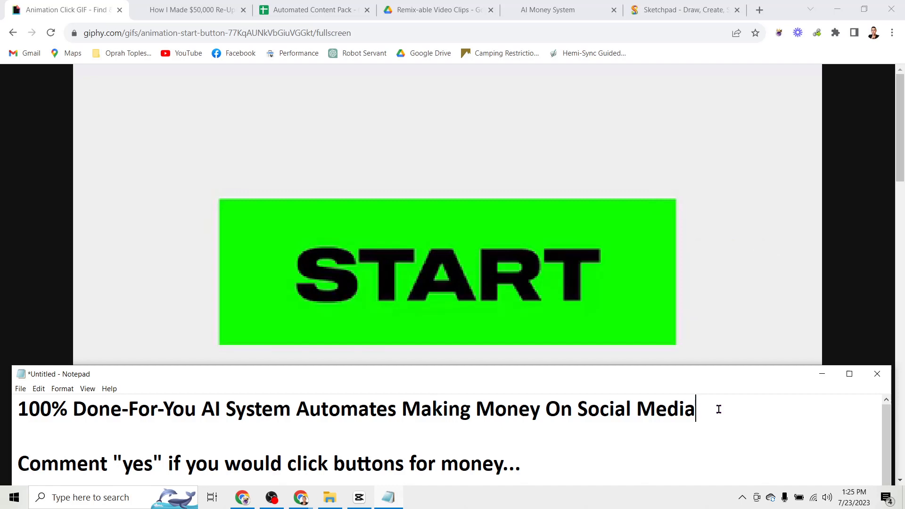
mouse_move(93, 277)
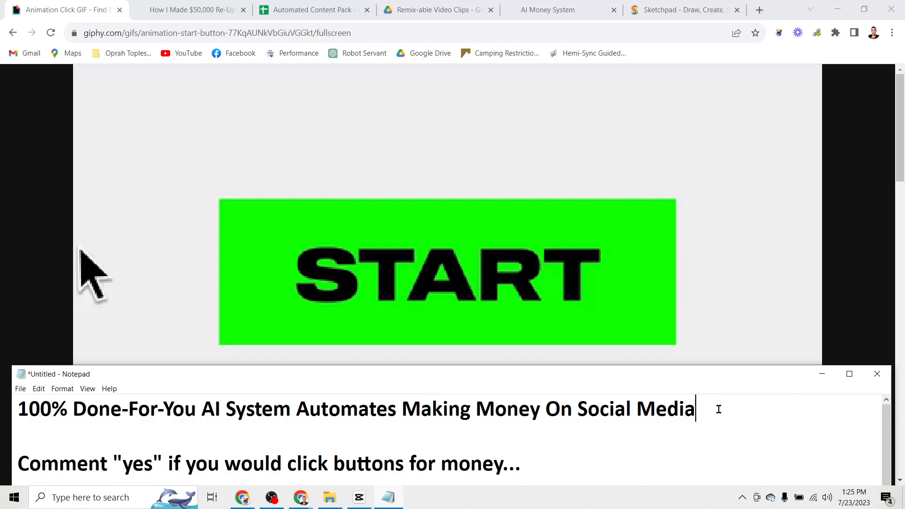
mouse_move(334, 278)
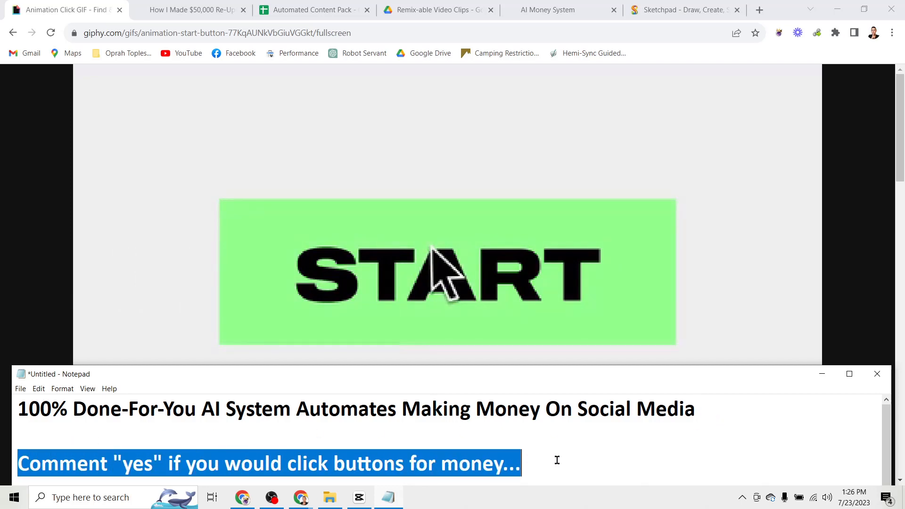
mouse_move(629, 277)
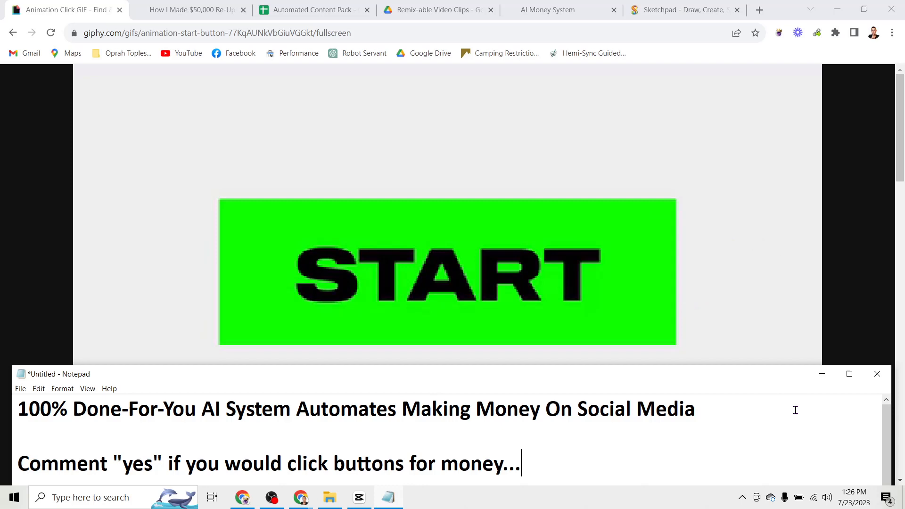
Switch to the aicashplan.com tab and scroll down to its benefits list and call-to-action
left_click(190, 10)
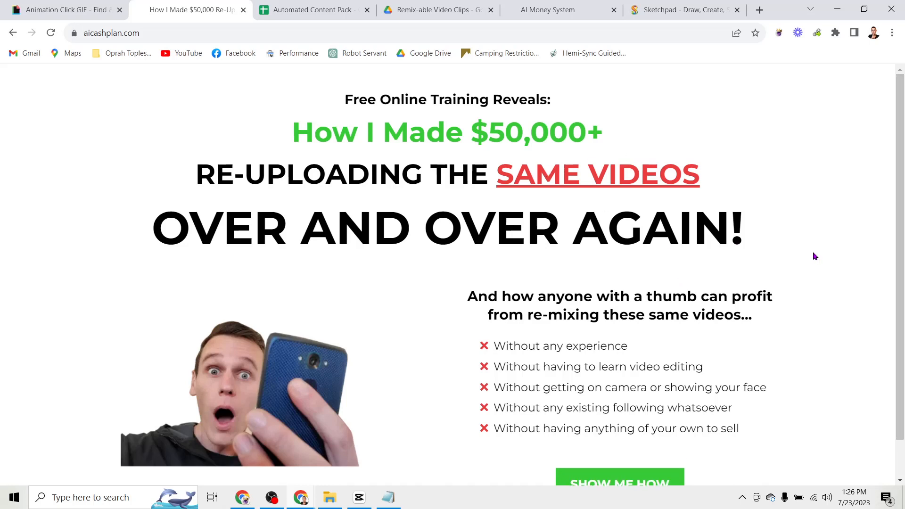
scroll("down", 3)
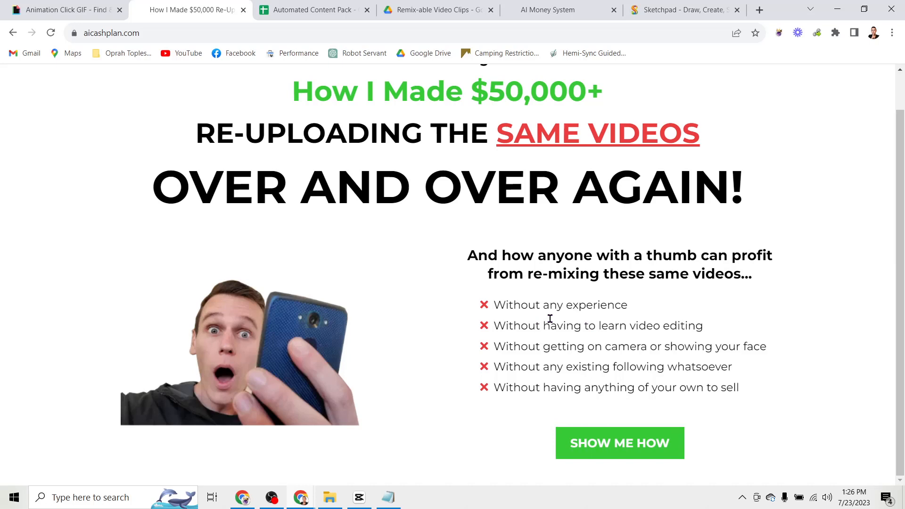
mouse_move(792, 322)
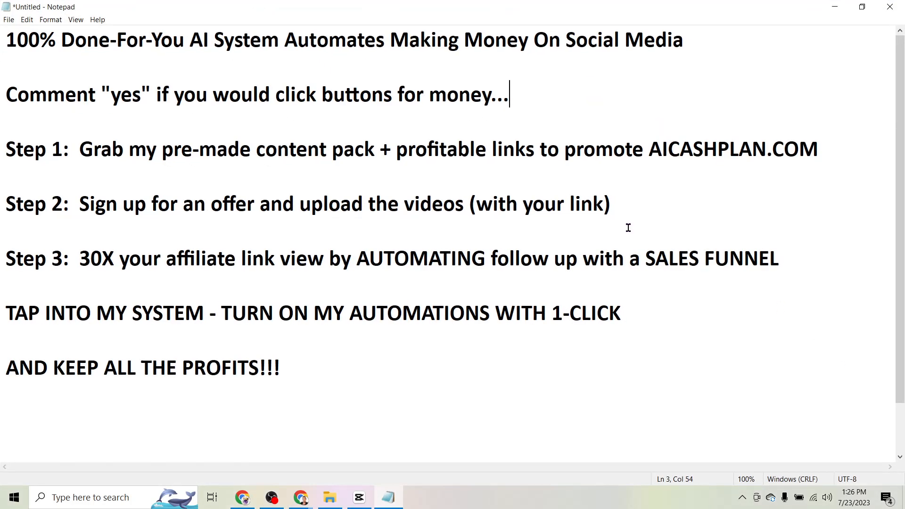
mouse_move(462, 163)
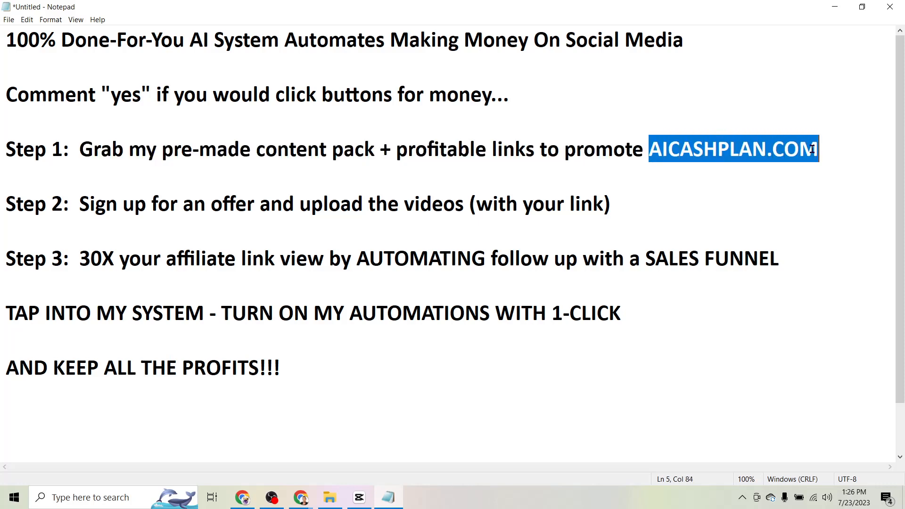
mouse_move(584, 136)
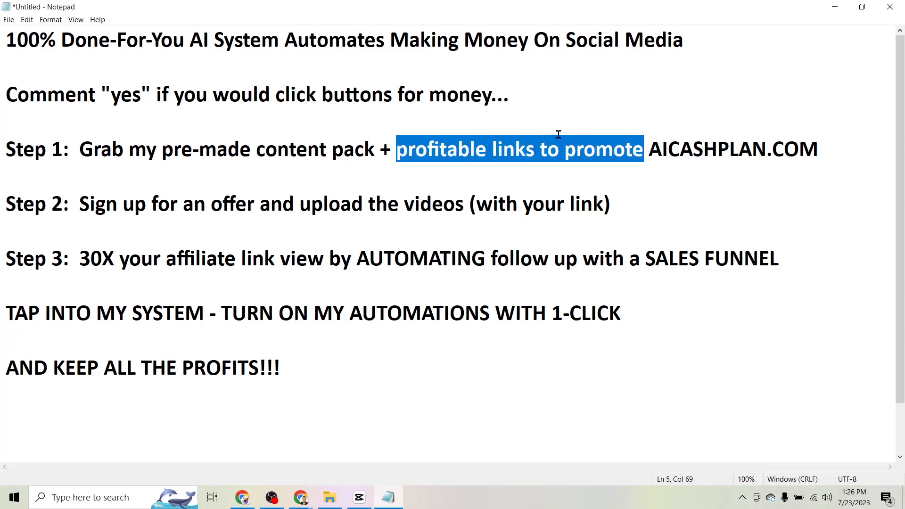
mouse_move(861, 6)
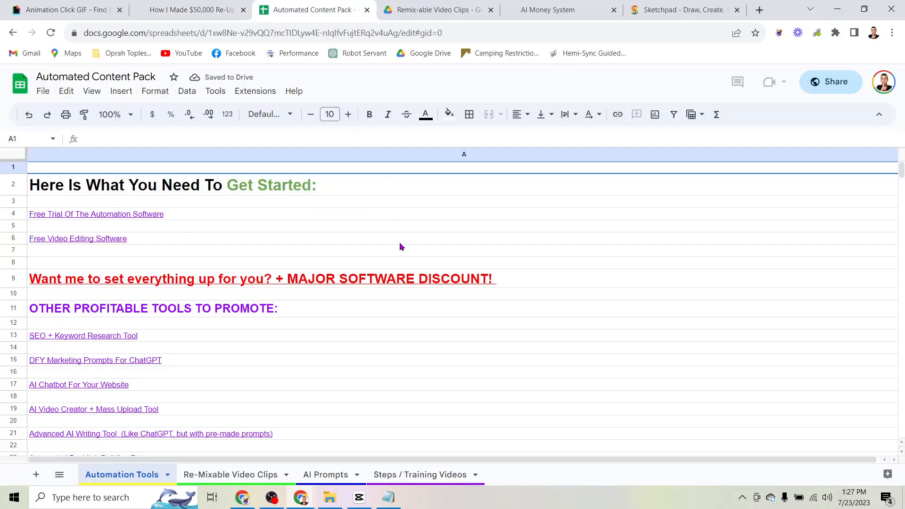
Scroll through the Automation Tools sheet's full tool list, then bring Notepad forward
scroll("down", 3)
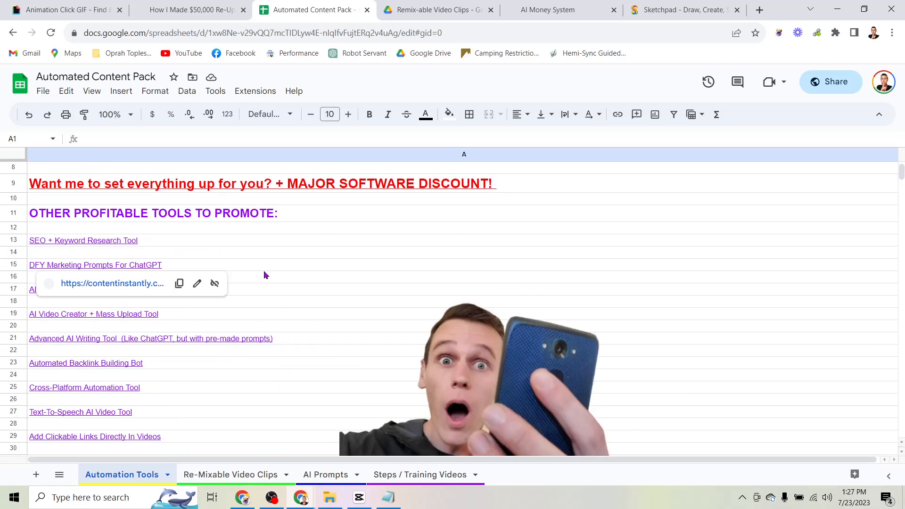
scroll("down", 3)
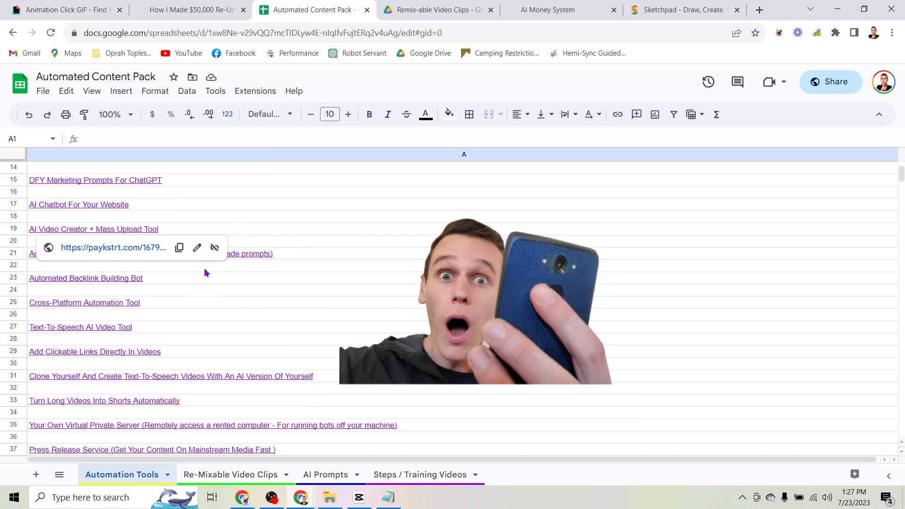
scroll("down", 3)
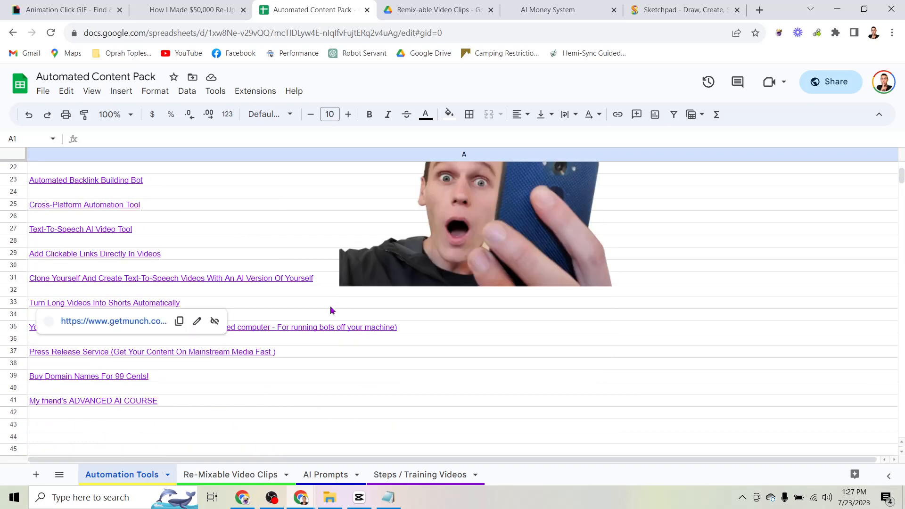
scroll("up", 3)
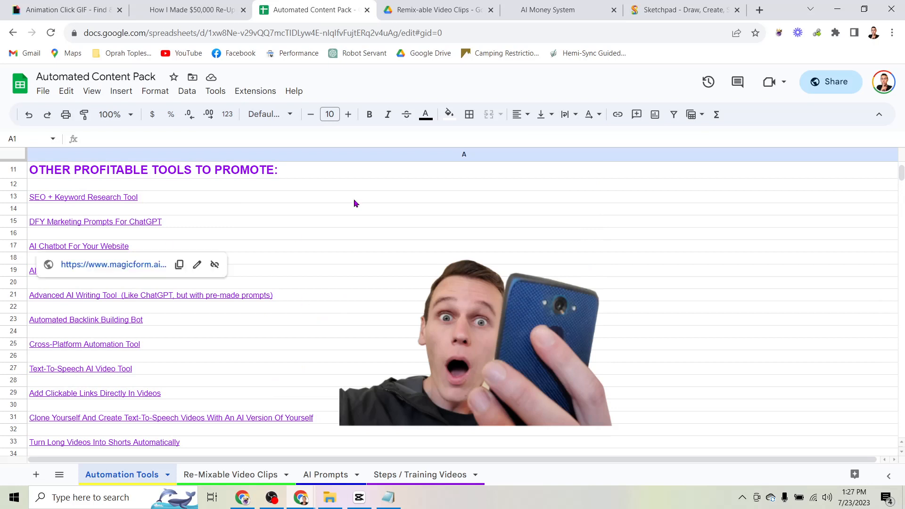
mouse_move(478, 185)
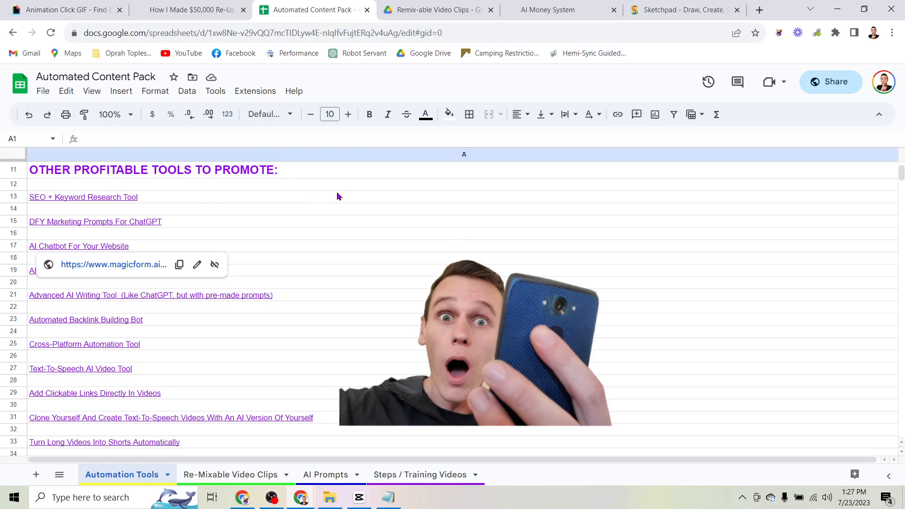
left_click(387, 496)
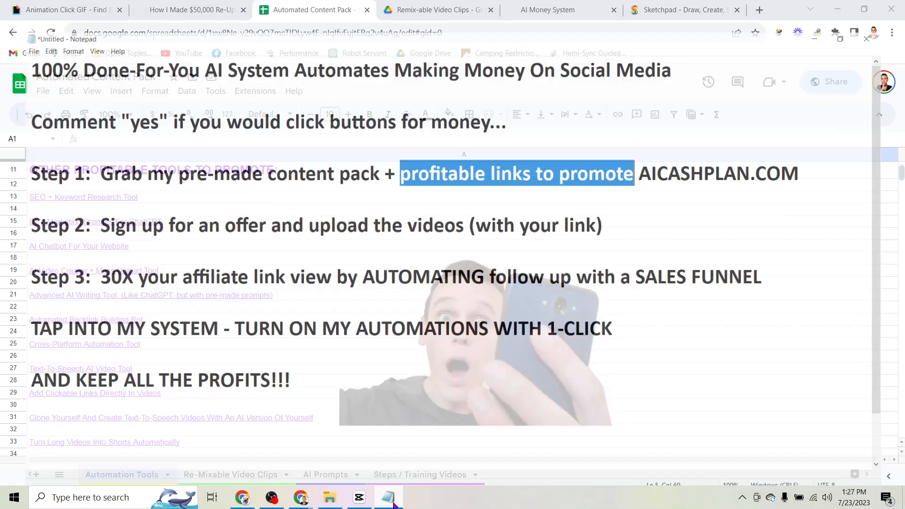
Highlight 'Sign up' and 'upload the videos' in Notepad's Step 2 line
left_click(387, 497)
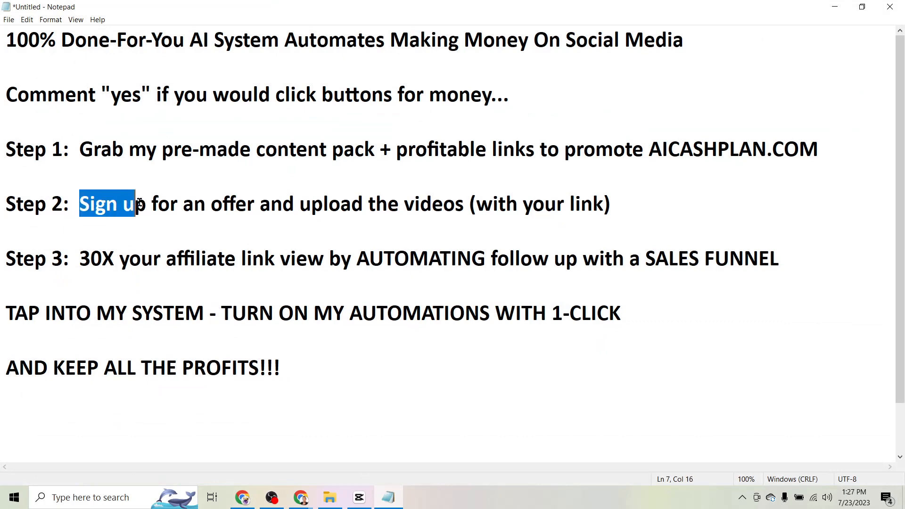
left_click_drag(135, 203, 364, 203)
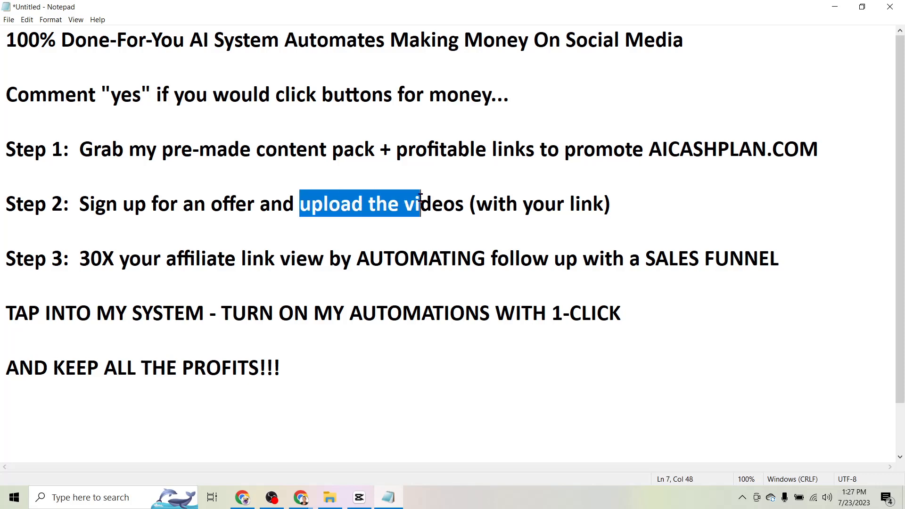
left_click(505, 204)
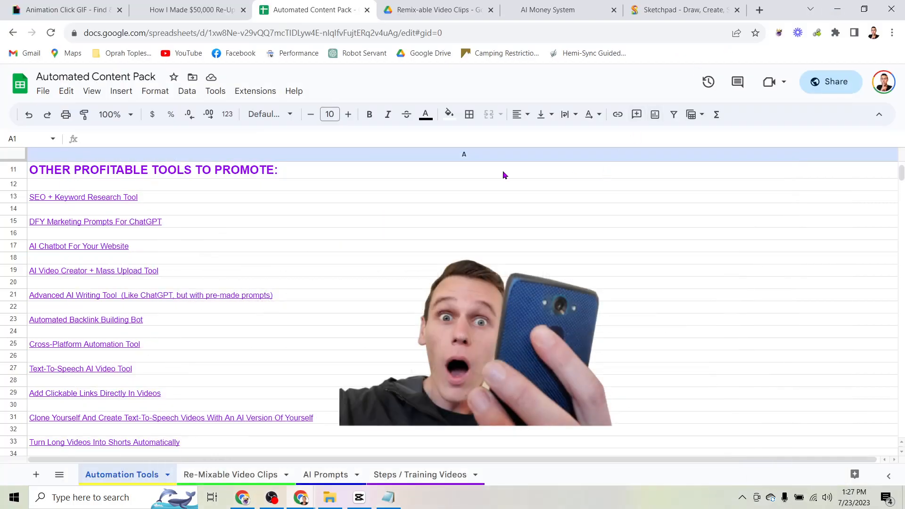
Scroll the Automation Tools sheet, then switch to the Re-Mixable Video Clips sheet
scroll("down", 3)
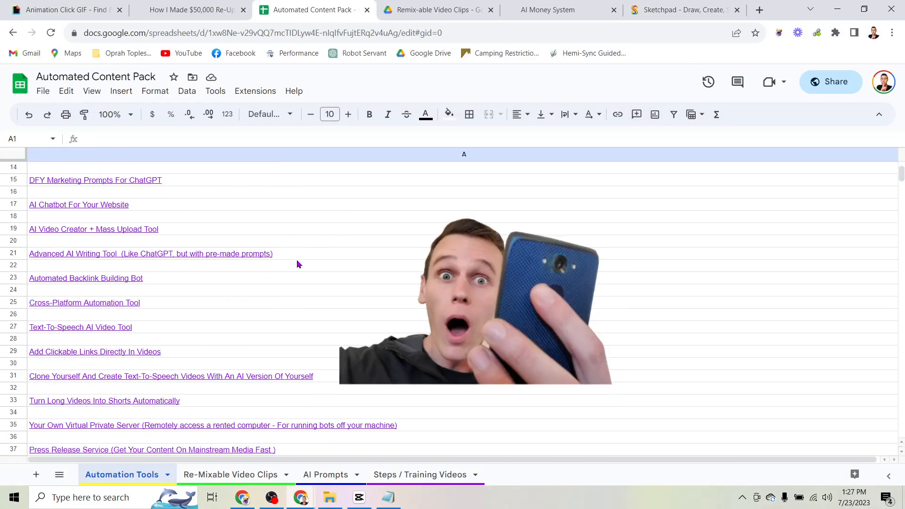
scroll("up", 3)
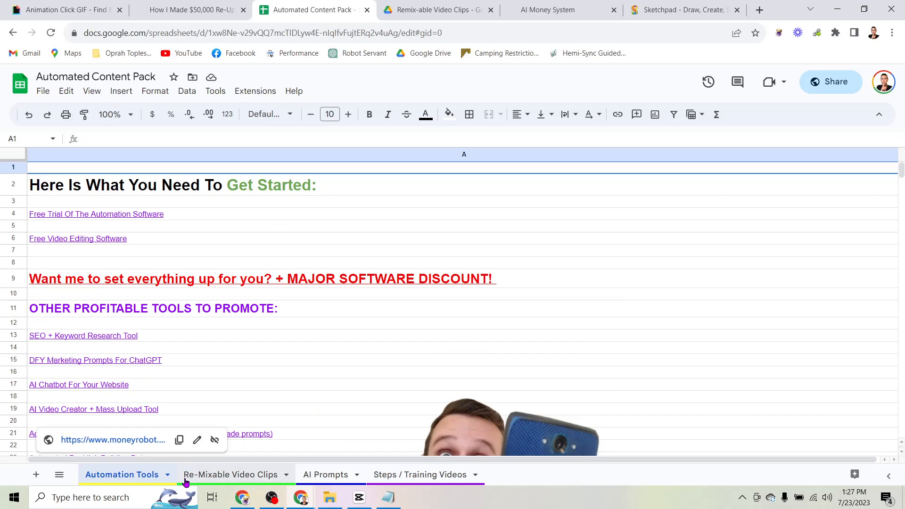
left_click(229, 474)
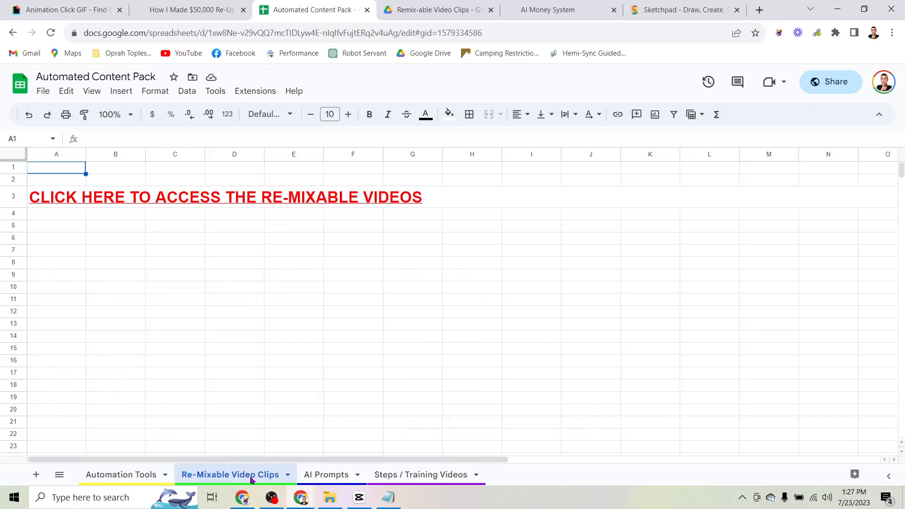
mouse_move(434, 78)
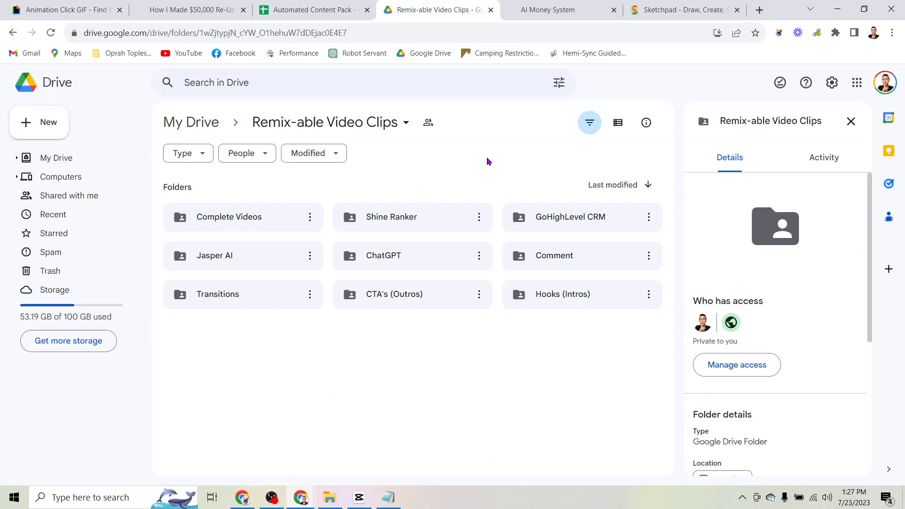
mouse_move(466, 177)
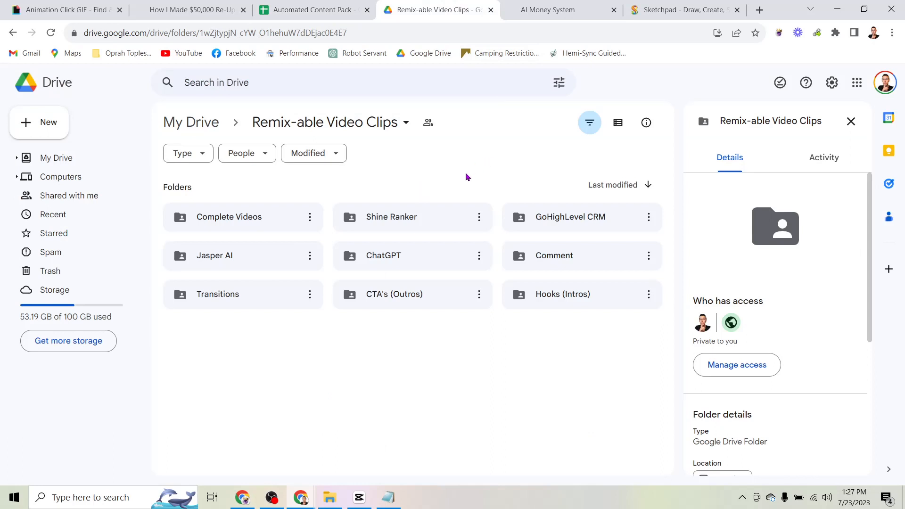
mouse_move(510, 256)
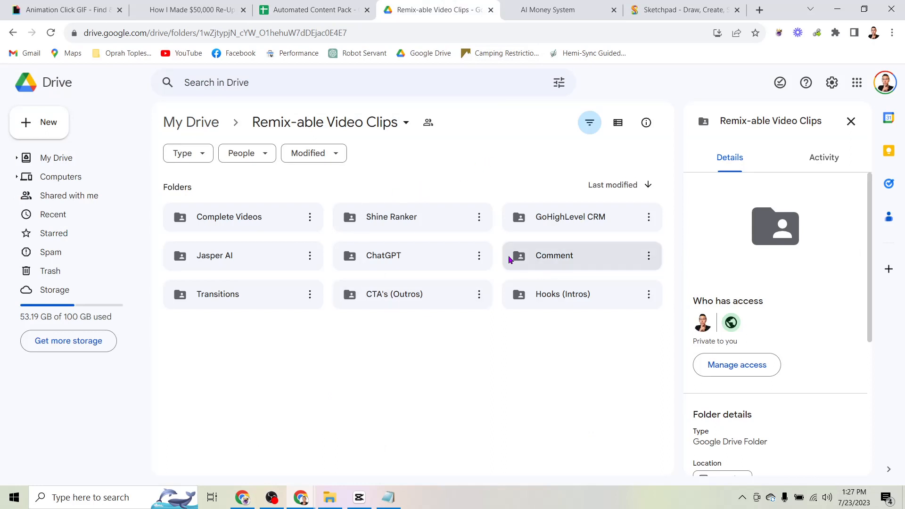
Open and browse the Complete Videos folder, then go back up to Remix-able Video Clips
left_click(228, 216)
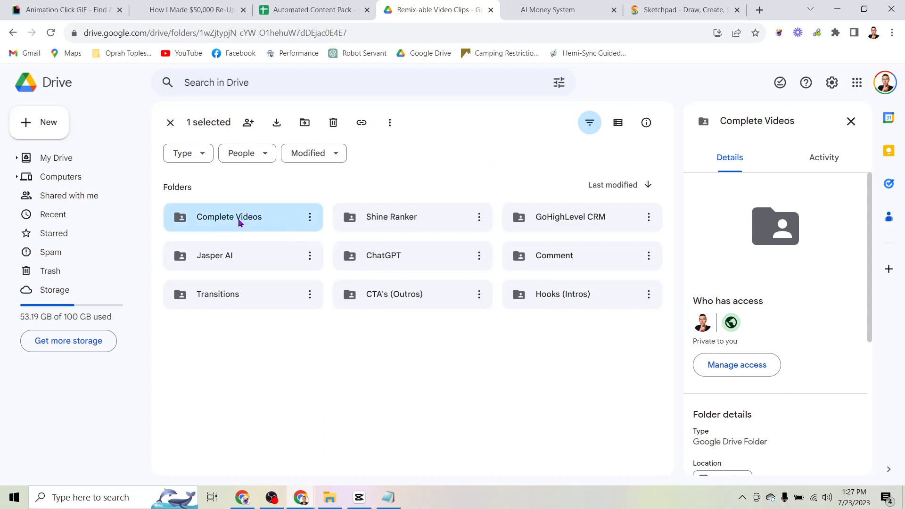
double_click(228, 216)
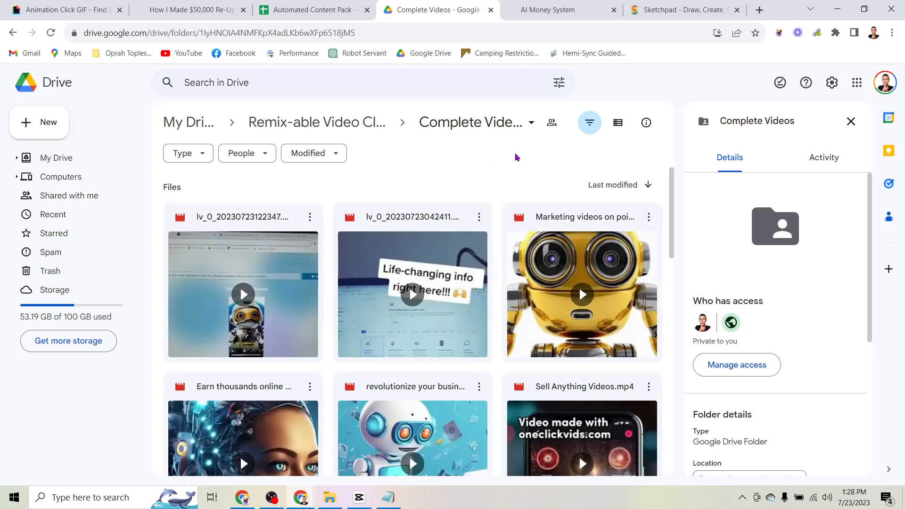
mouse_move(537, 236)
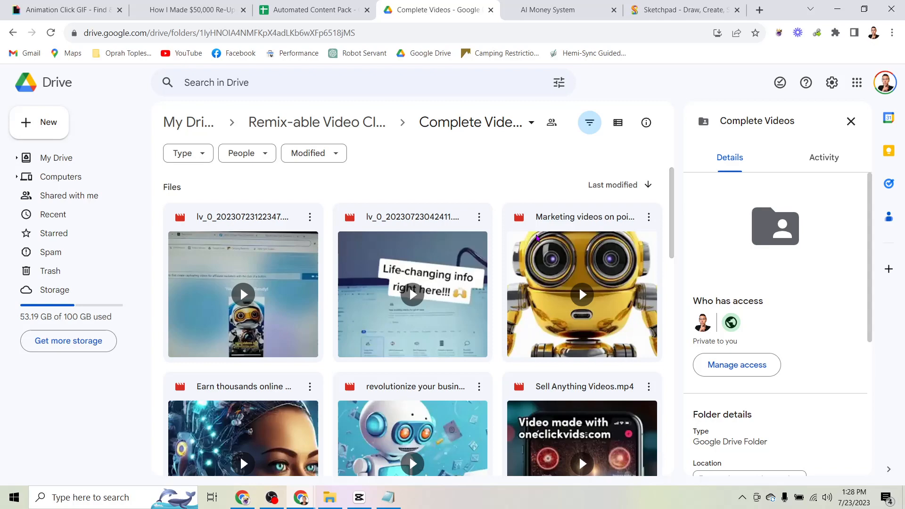
scroll("down", 3)
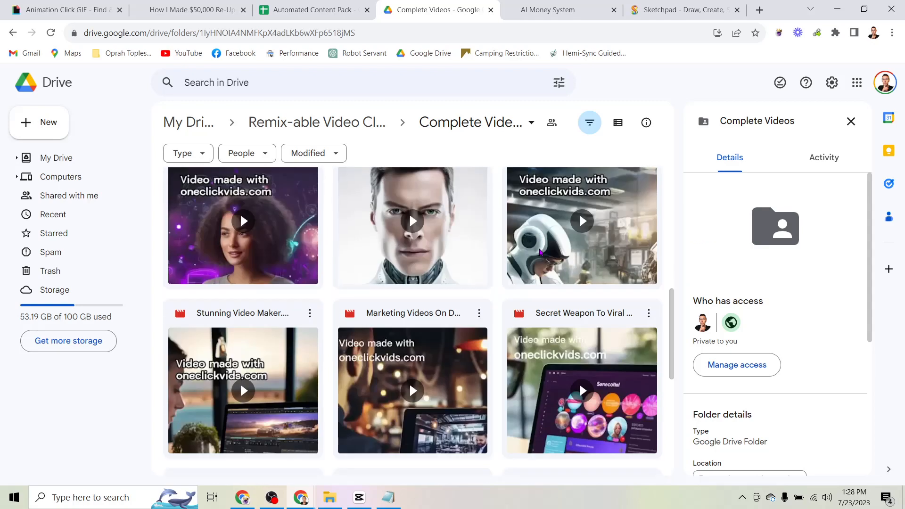
scroll("down", 3)
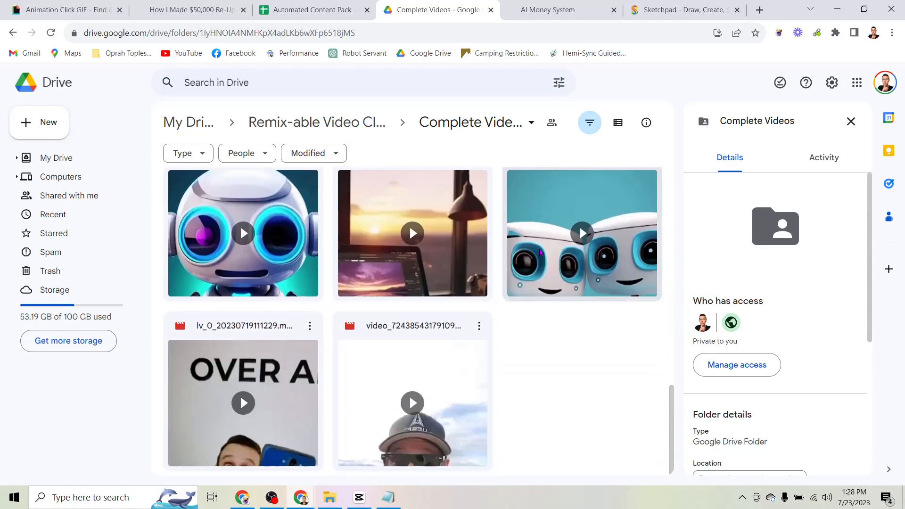
scroll("down", 3)
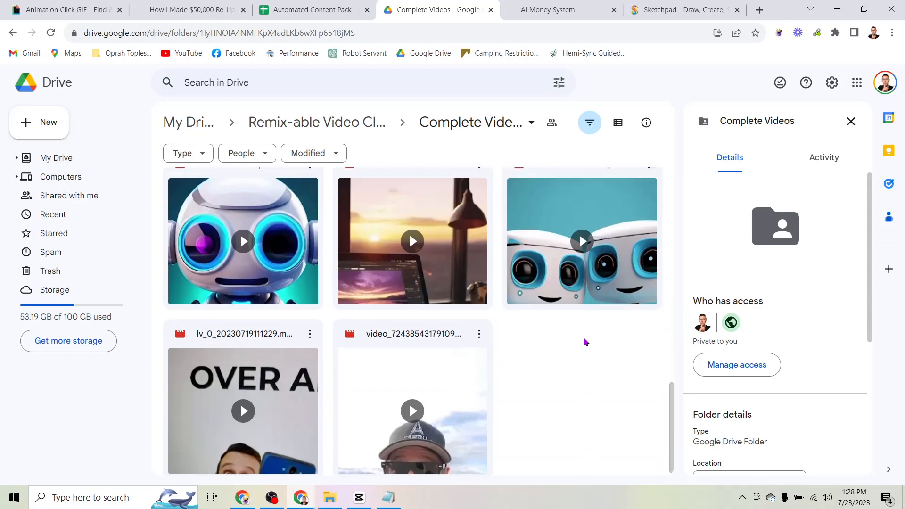
scroll("up", 3)
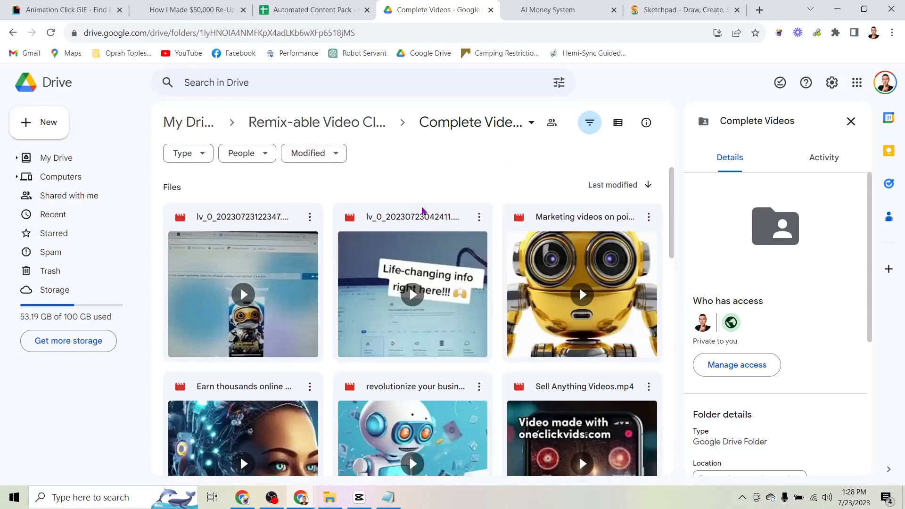
mouse_move(432, 190)
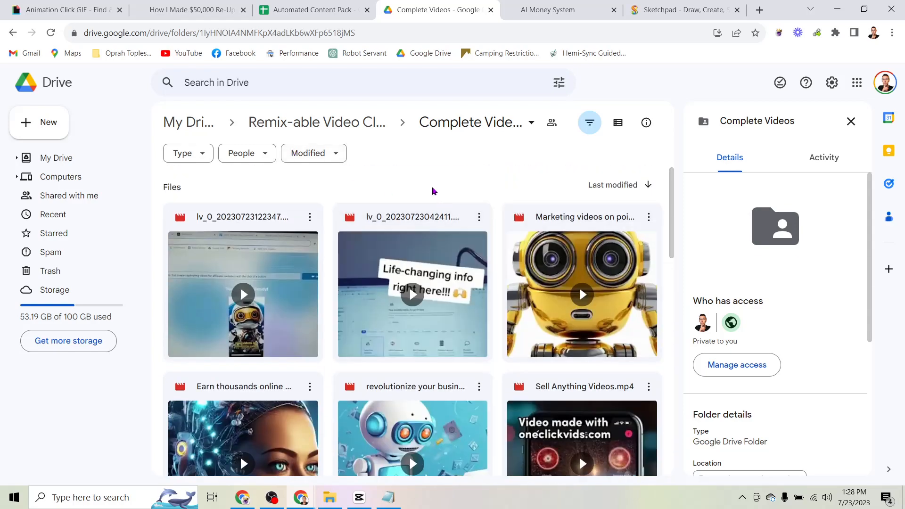
mouse_move(371, 137)
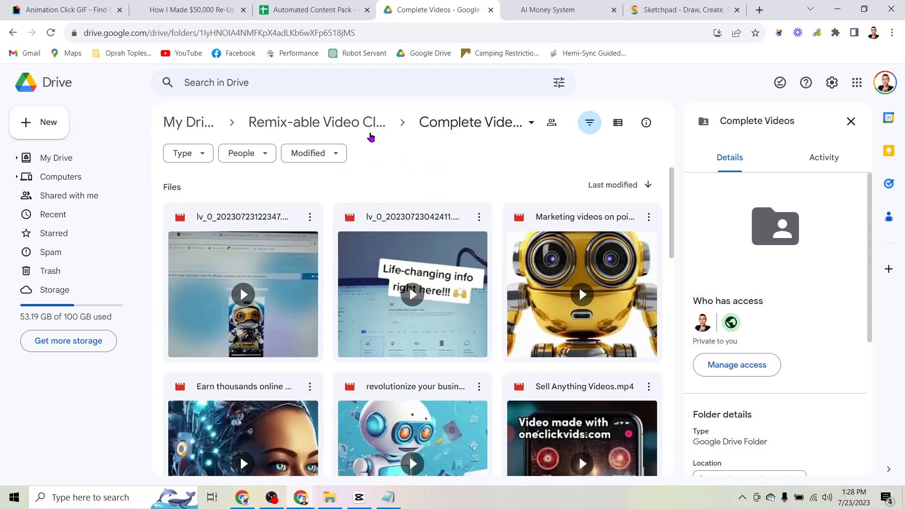
left_click(317, 122)
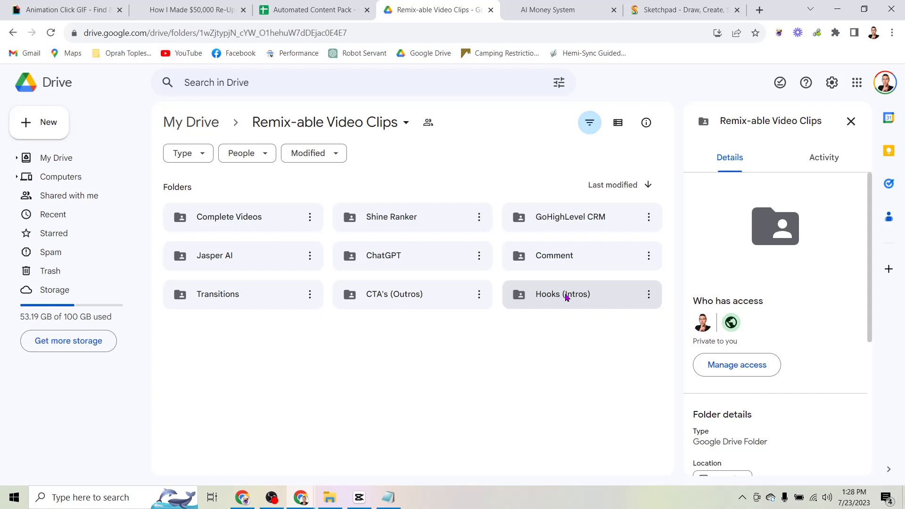
double_click(561, 294)
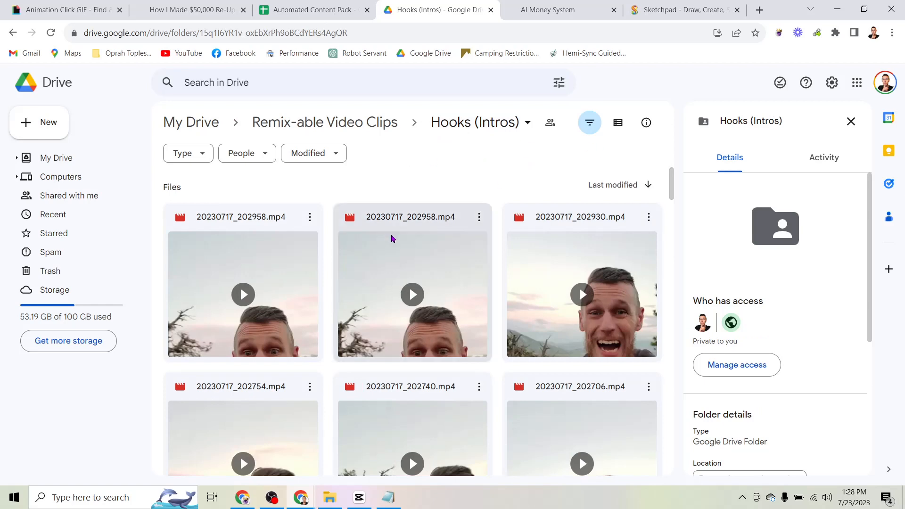
scroll("down", 3)
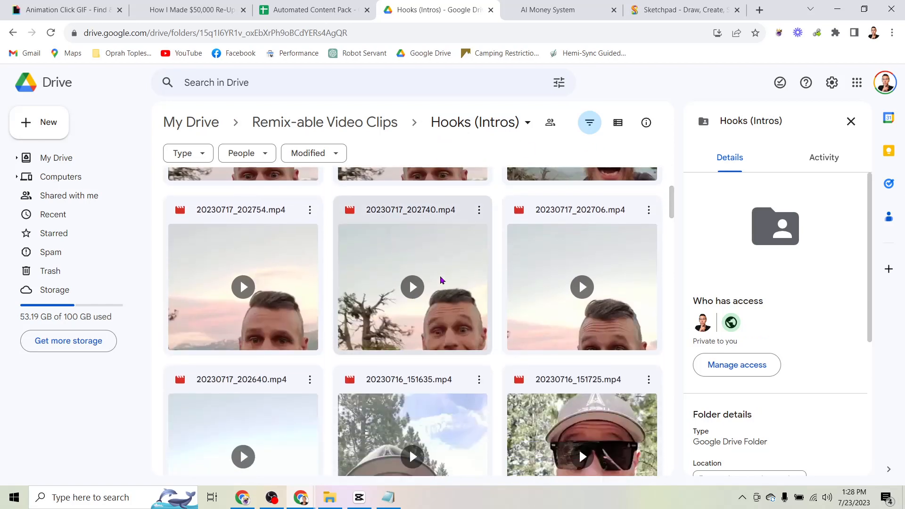
double_click(411, 287)
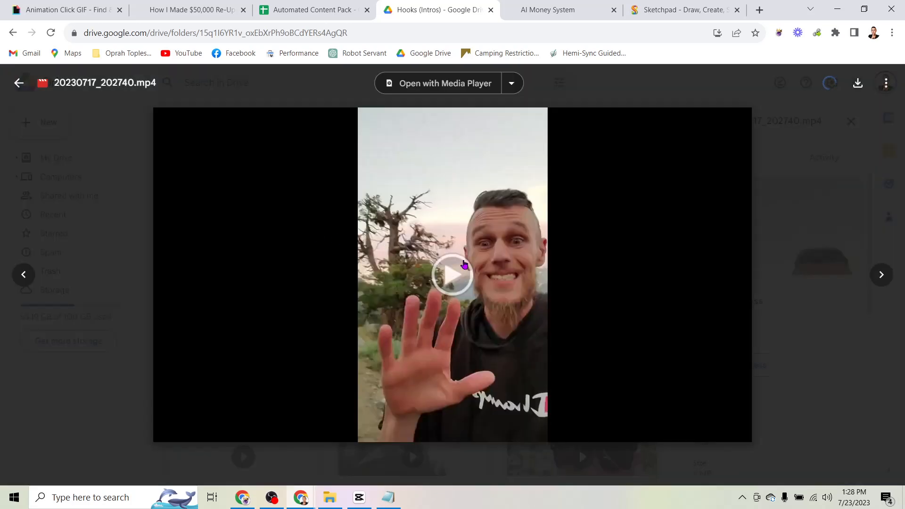
left_click(452, 274)
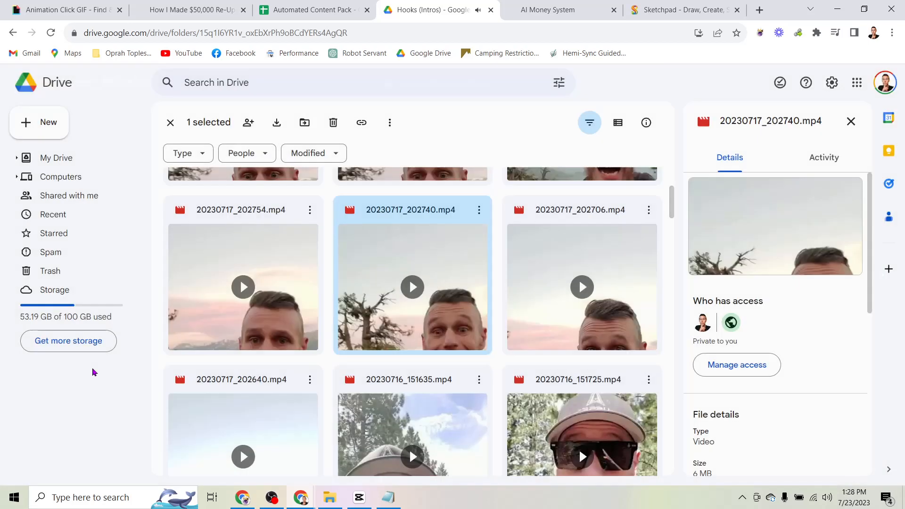
mouse_move(347, 229)
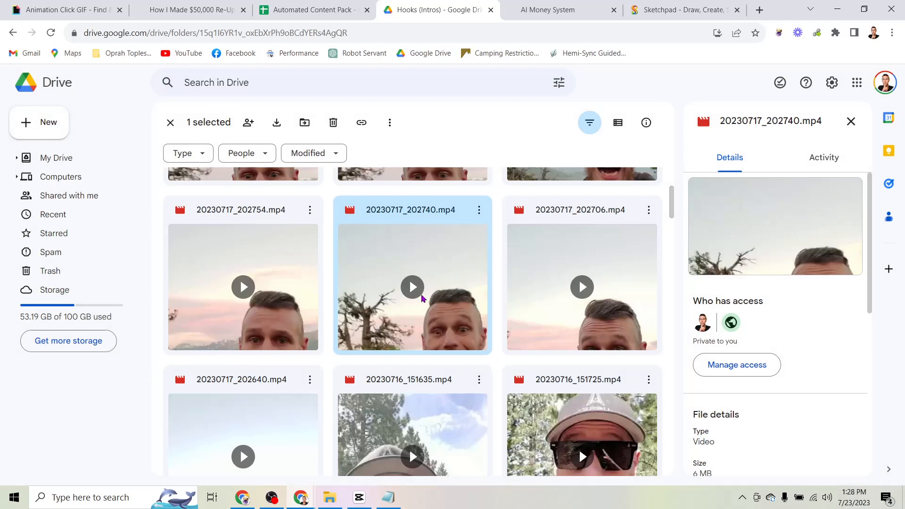
mouse_move(240, 136)
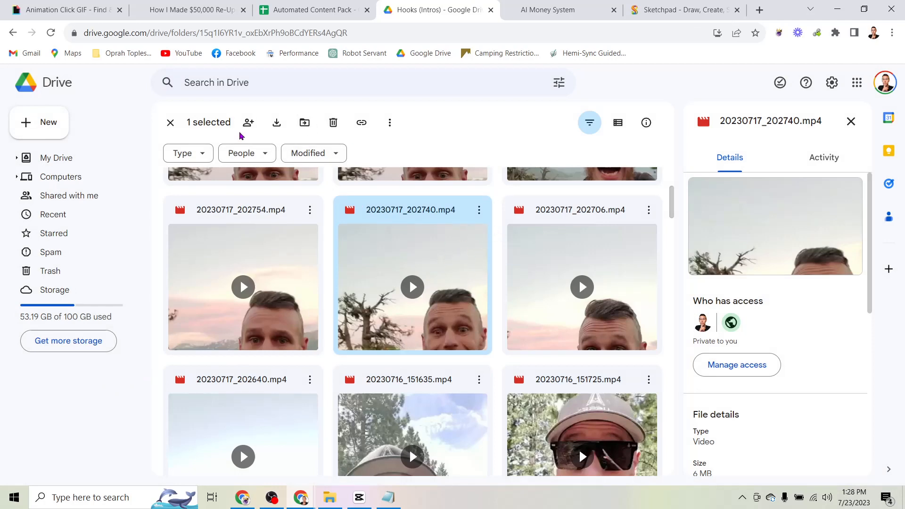
left_click(170, 122)
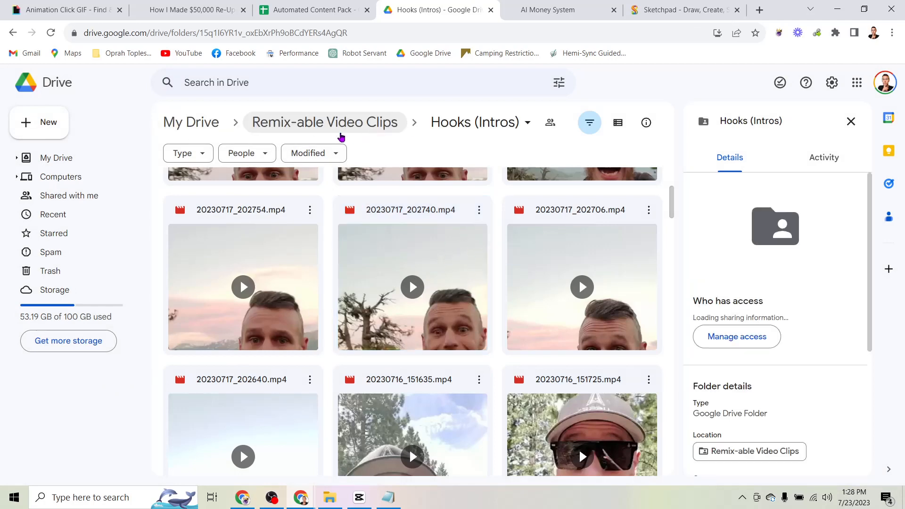
left_click(324, 122)
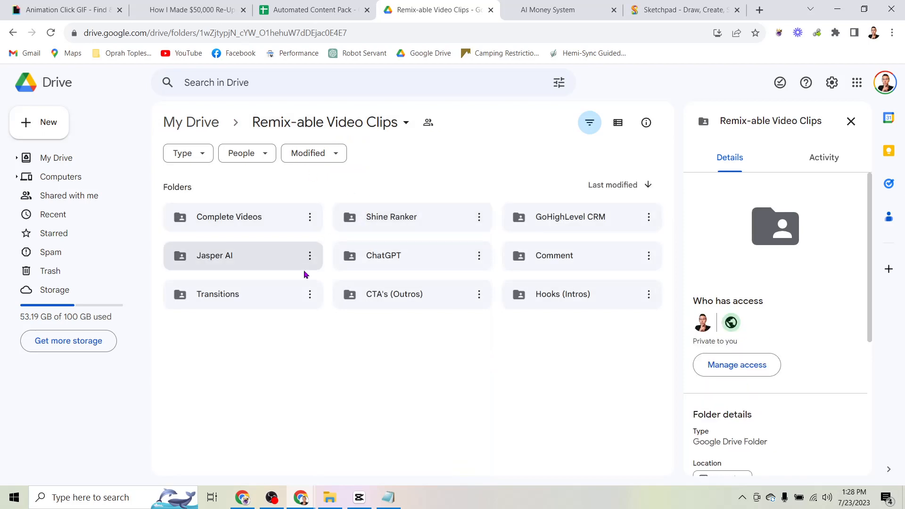
left_click(243, 255)
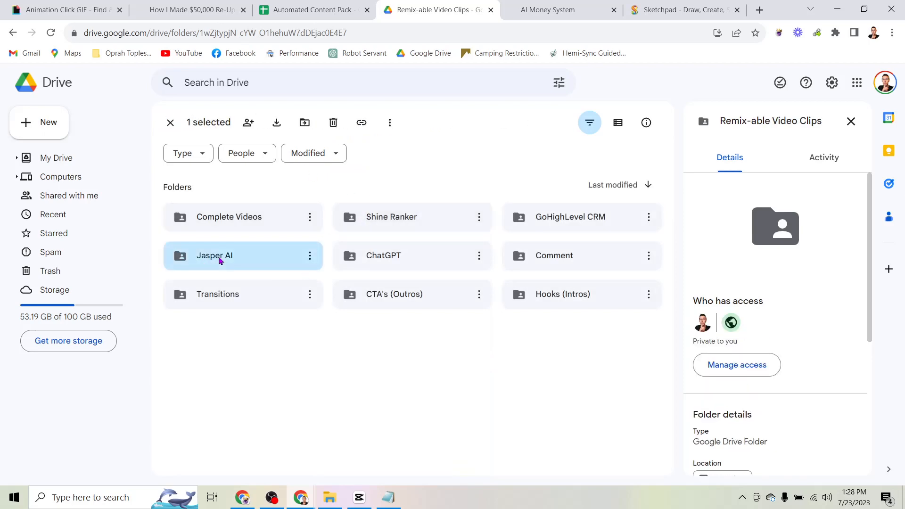
double_click(214, 256)
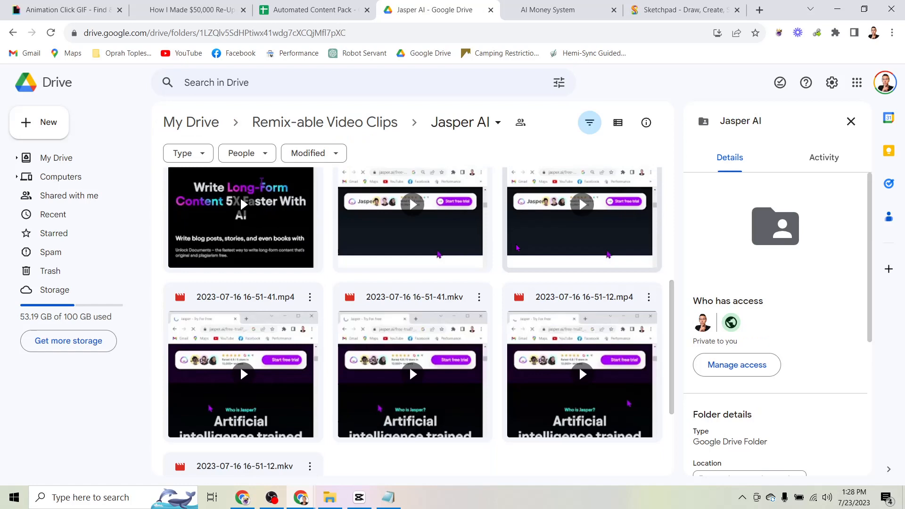
scroll("down", 3)
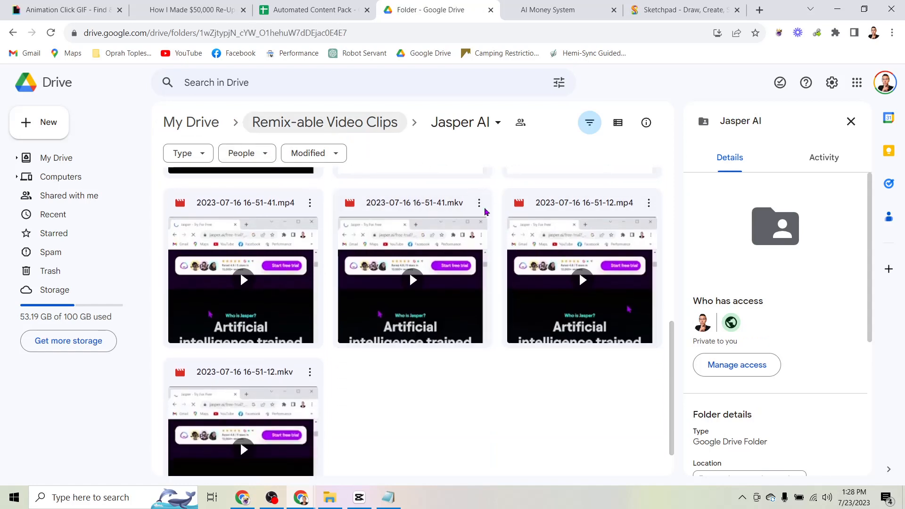
left_click(324, 121)
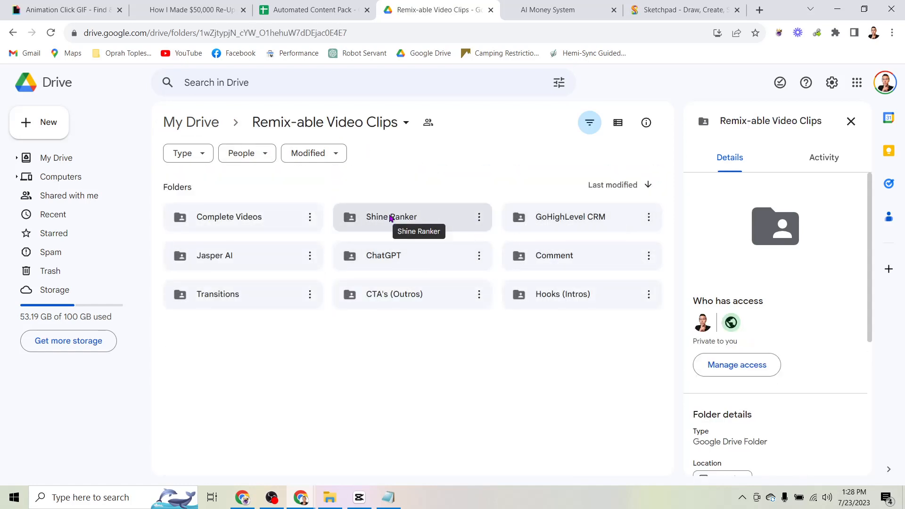
mouse_move(423, 261)
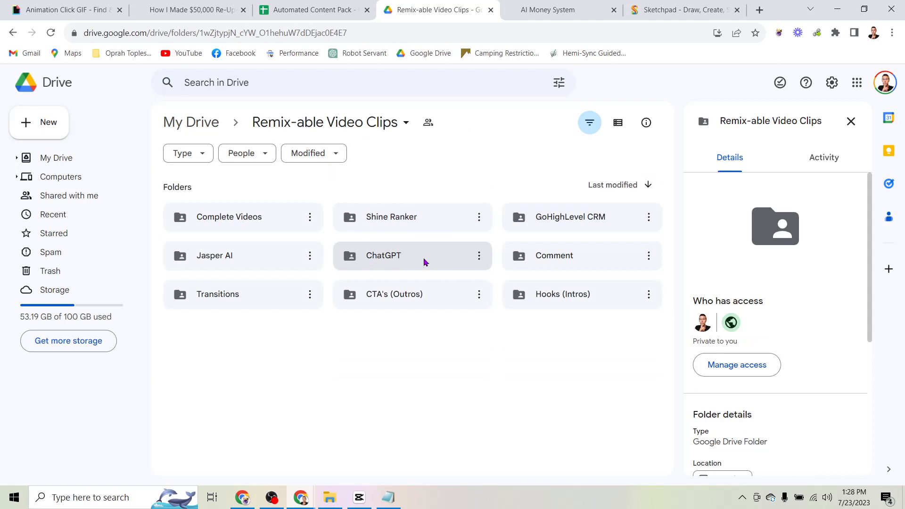
left_click(554, 255)
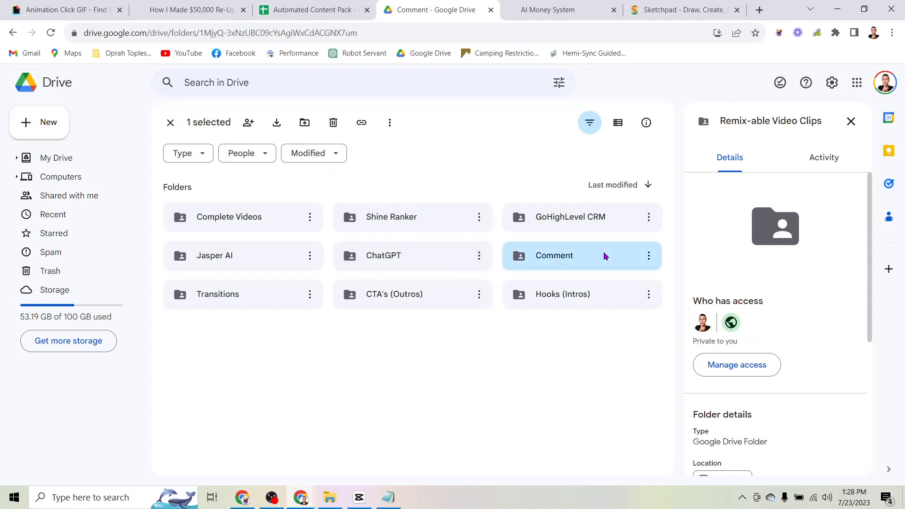
double_click(554, 255)
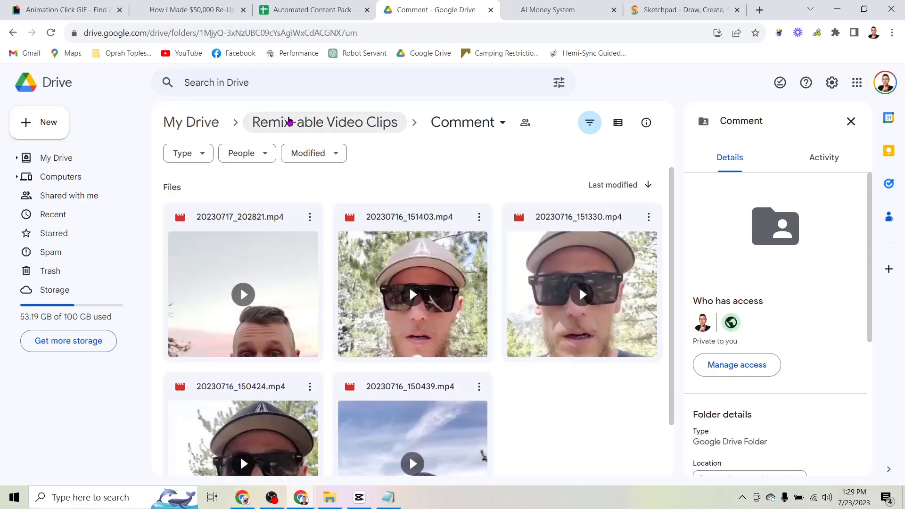
left_click(324, 122)
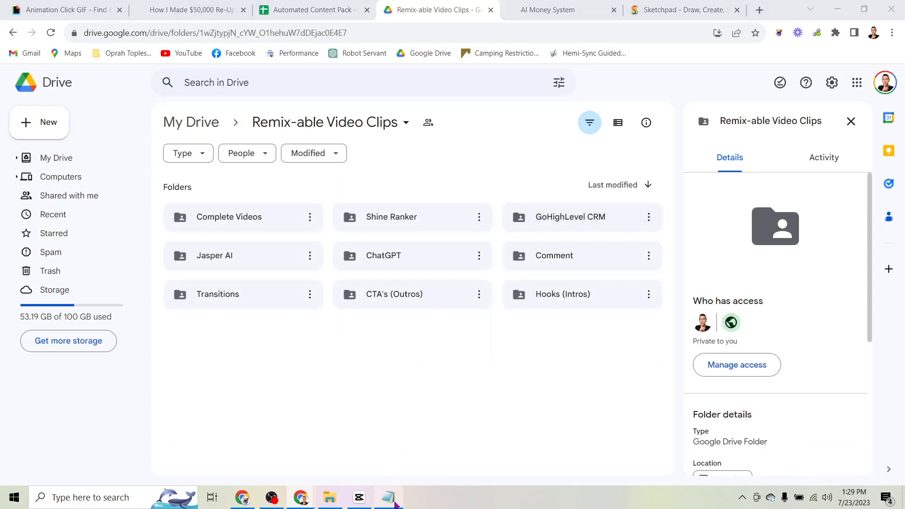
left_click(388, 496)
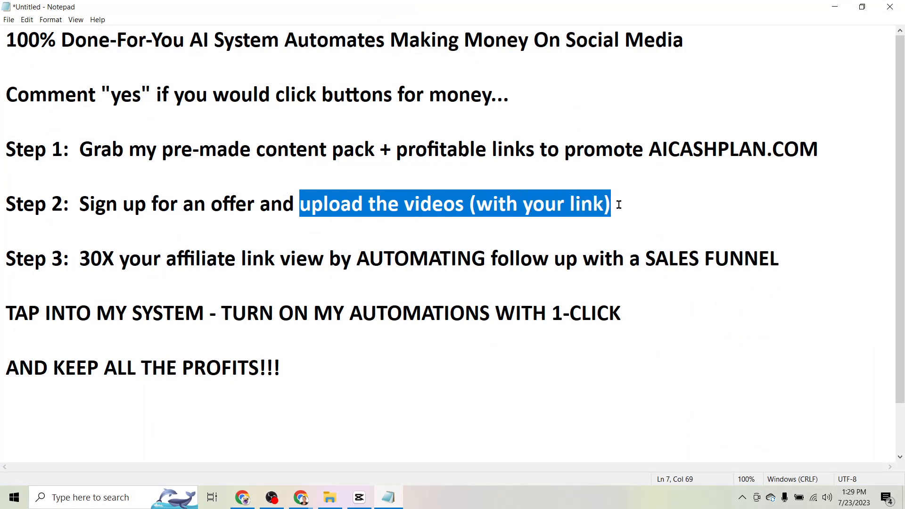
mouse_move(250, 233)
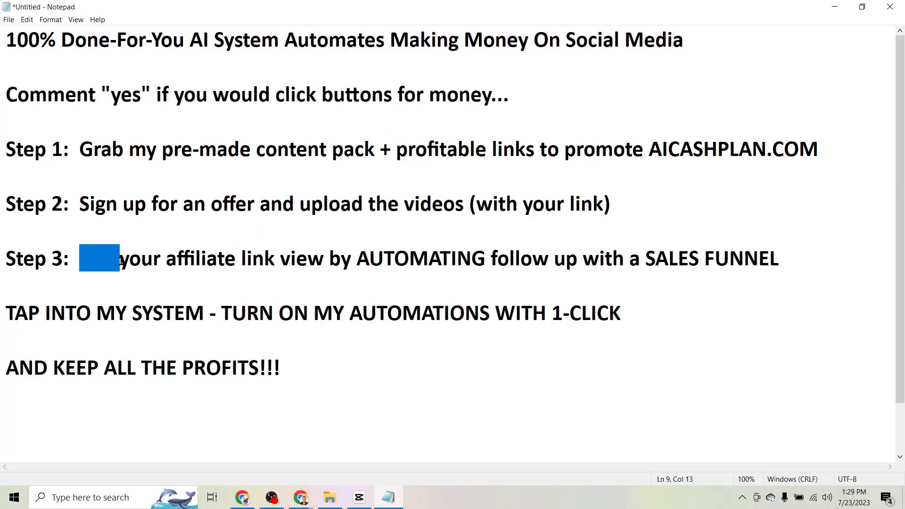
Change the Step 3 number to 30X and make 'view' read 'views'
type("30X")
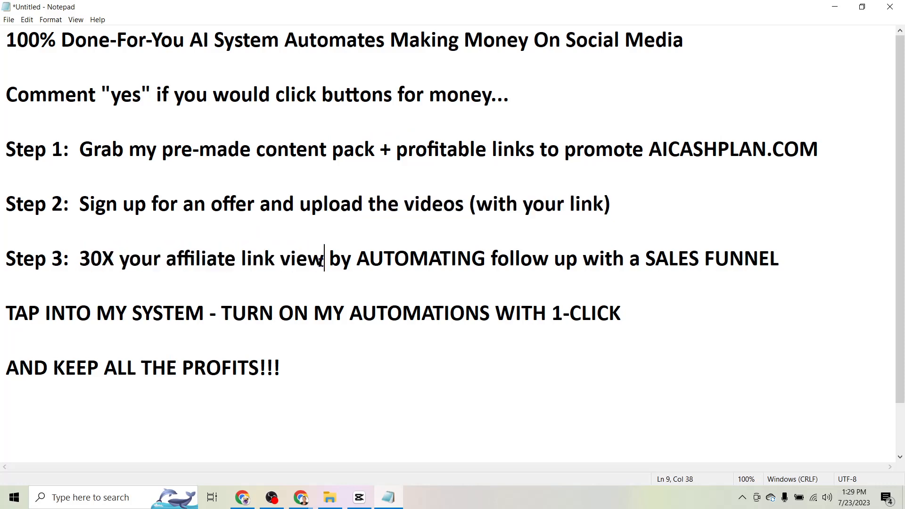
type("s")
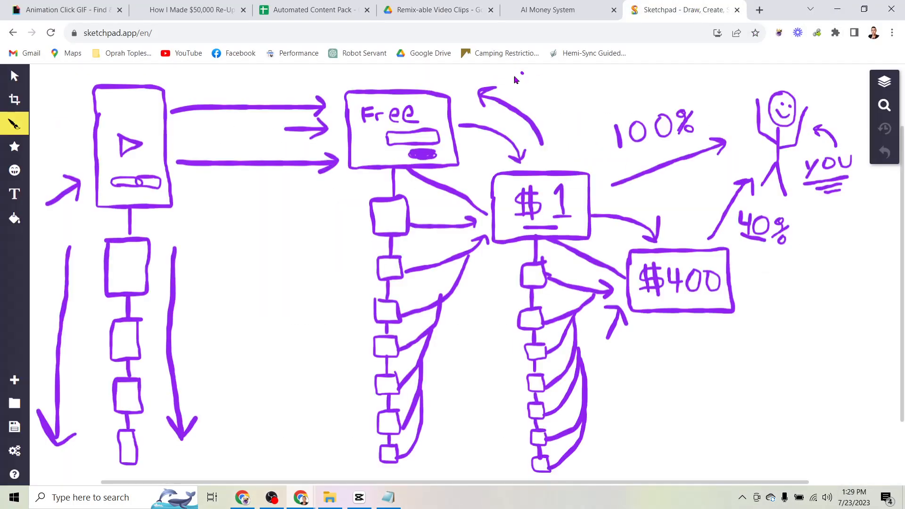
mouse_move(774, 179)
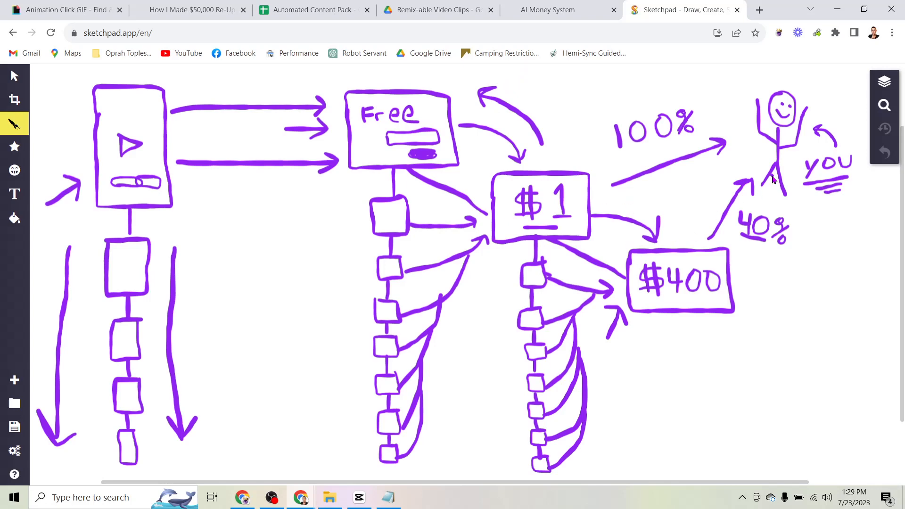
mouse_move(763, 96)
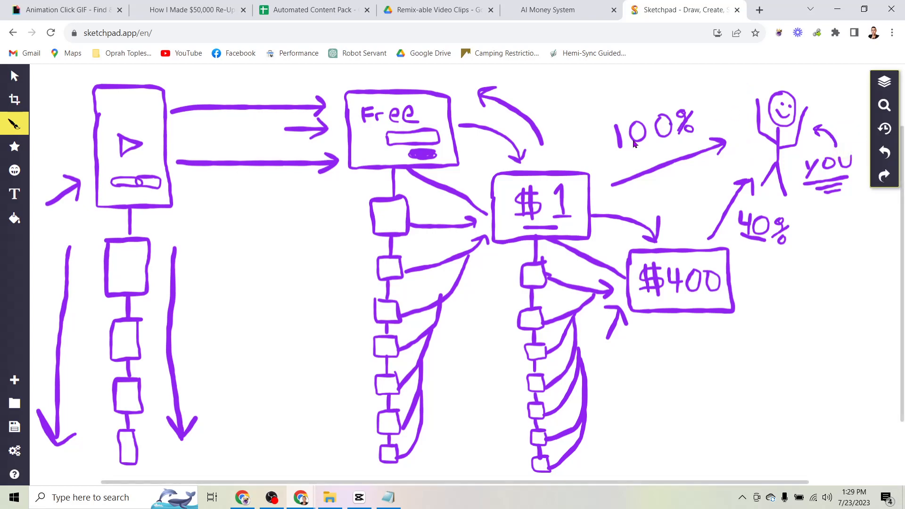
mouse_move(767, 96)
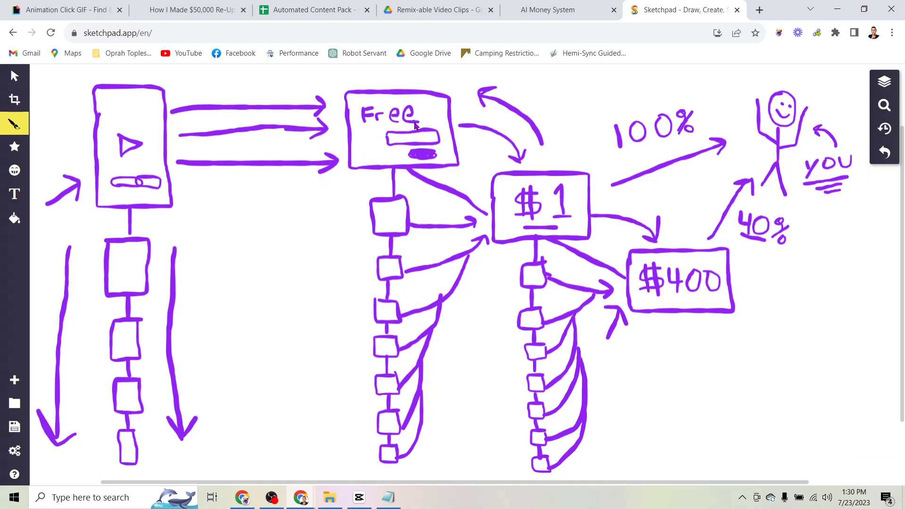
mouse_move(385, 114)
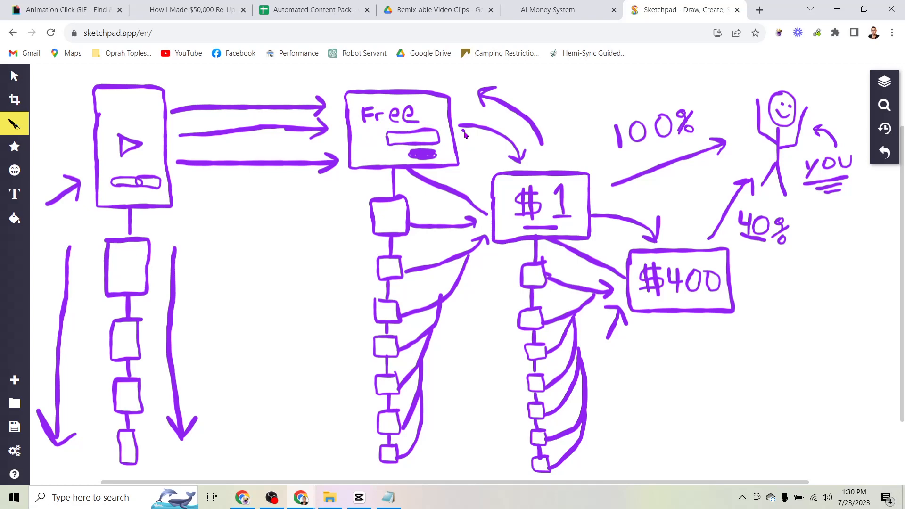
mouse_move(524, 177)
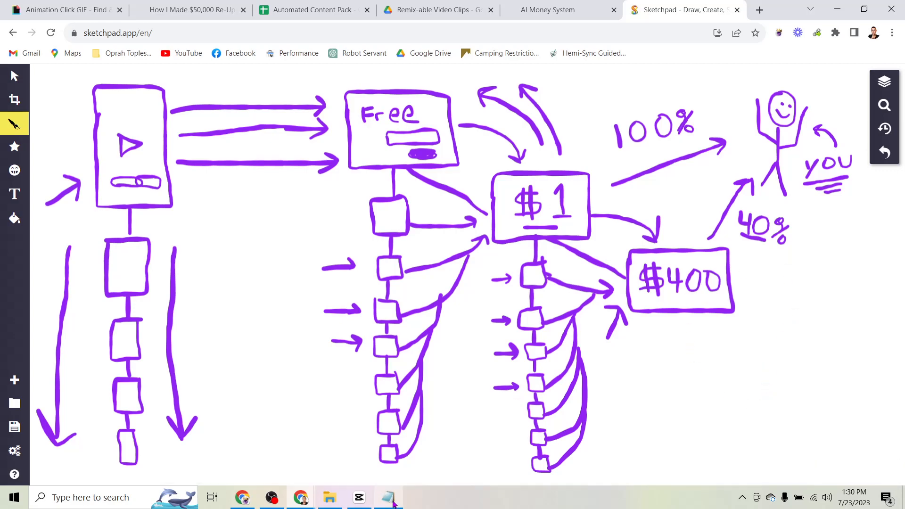
Bring the Notepad script notes back in front of the funnel sketch
left_click(388, 497)
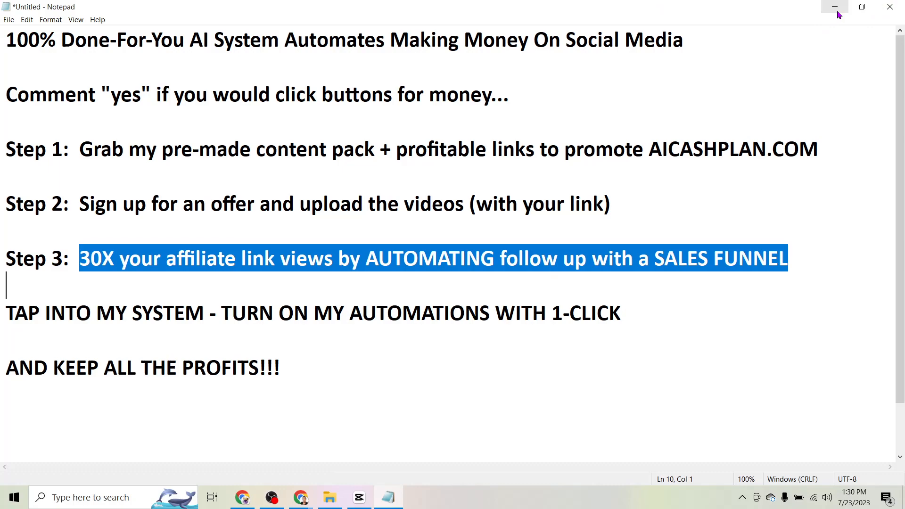
Mark the TURN ON MY AUTOMATIONS WITH 1-CLICK phrase in Notepad, then minimize Notepad
left_click(834, 7)
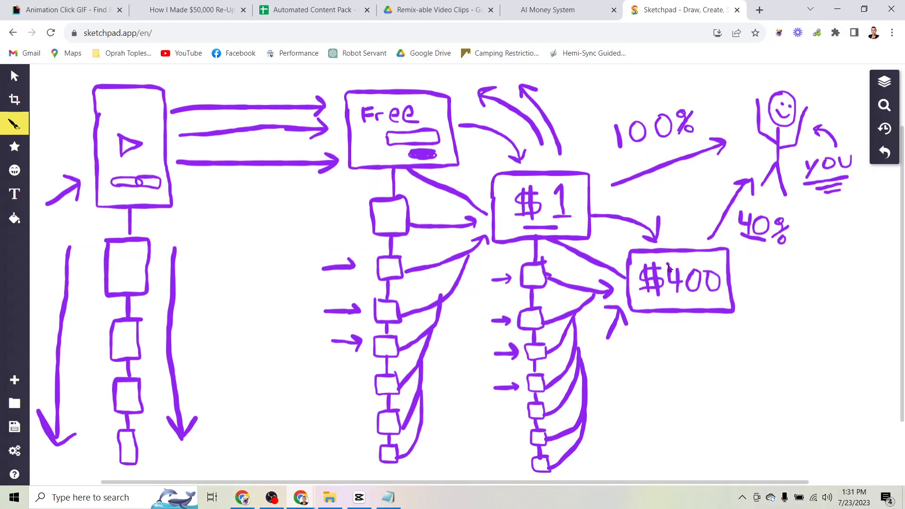
mouse_move(387, 496)
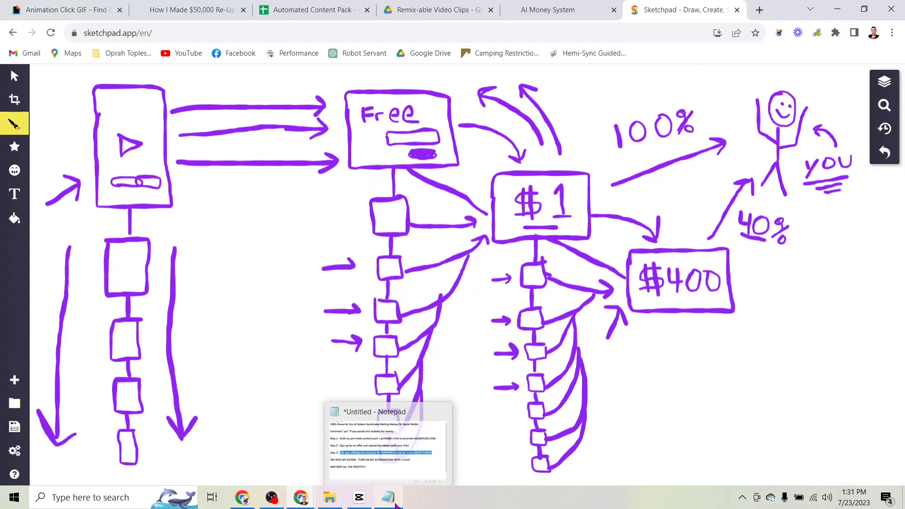
left_click(387, 445)
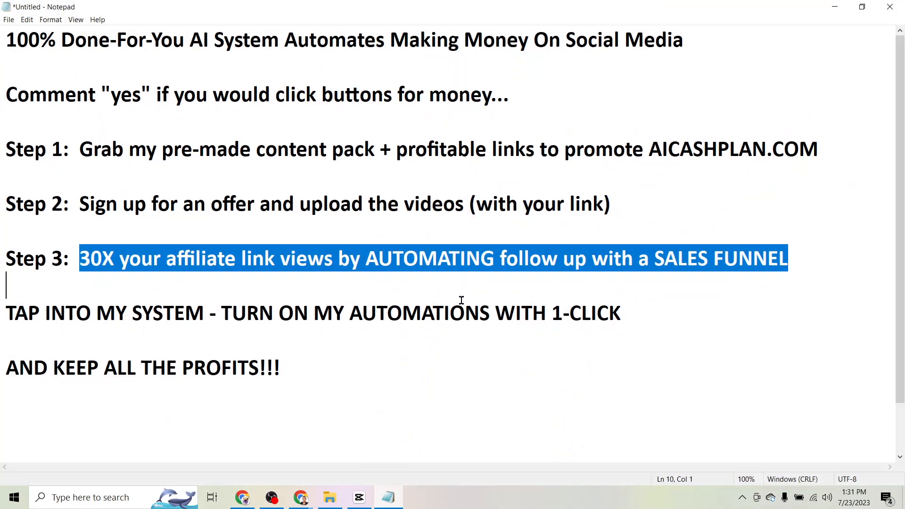
mouse_move(332, 301)
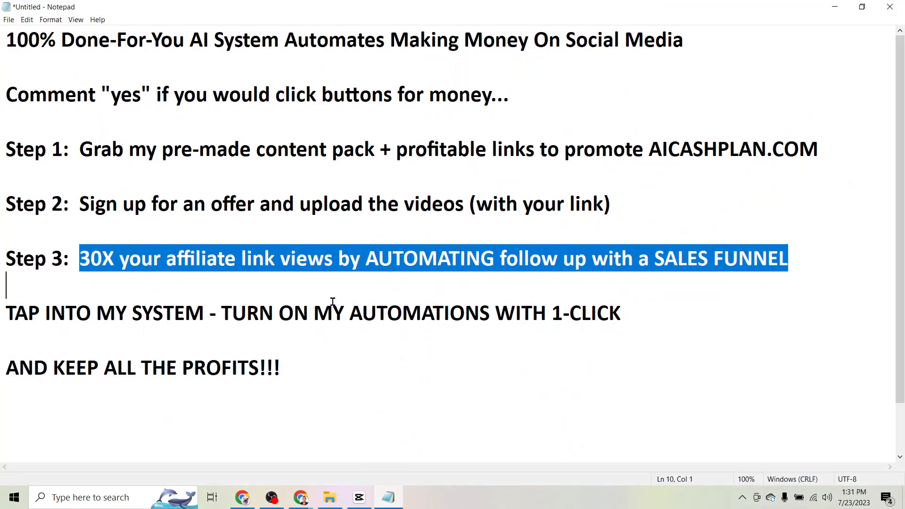
left_click(11, 313)
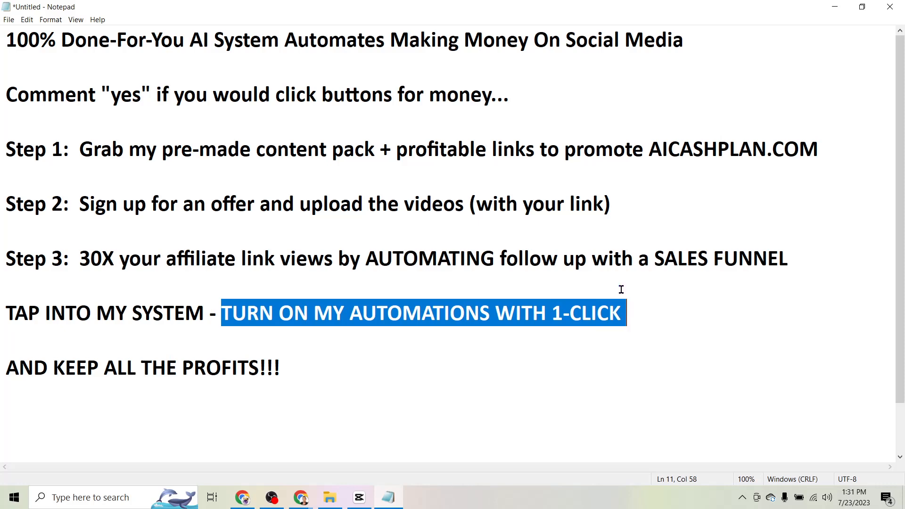
left_click(519, 258)
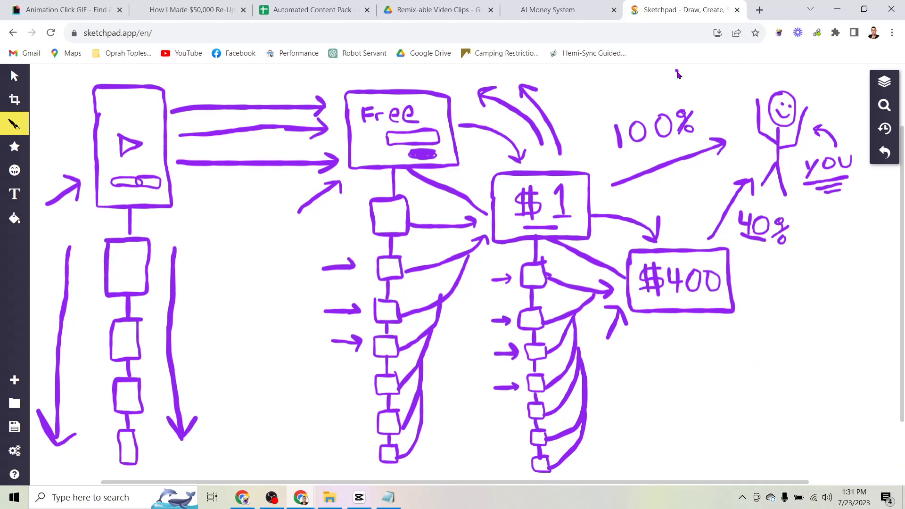
mouse_move(581, 195)
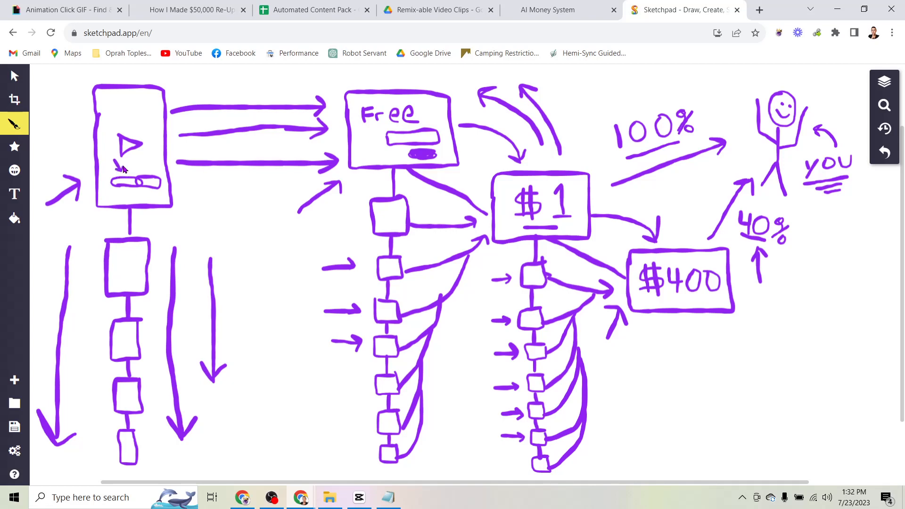
Write 30 beside the sketch's video-box arrows, then dismiss the aicashplan.com sign-up popup
left_click(190, 10)
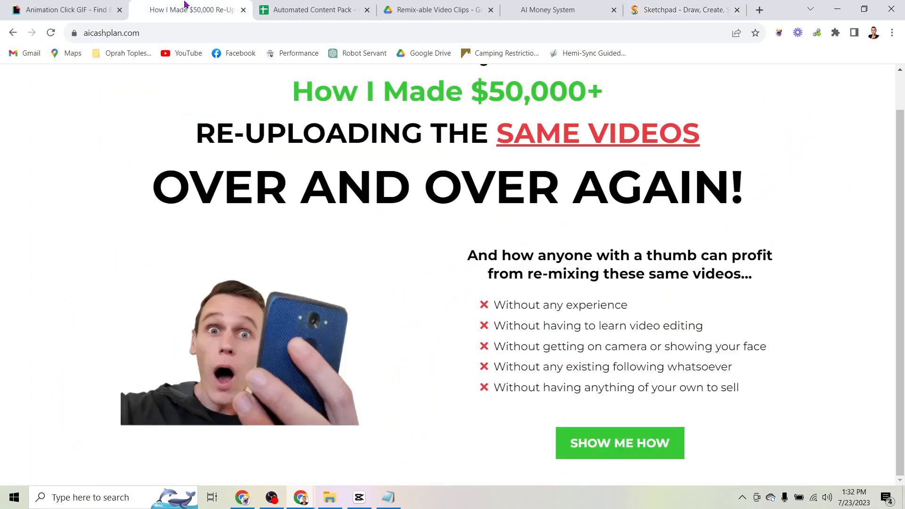
left_click(619, 442)
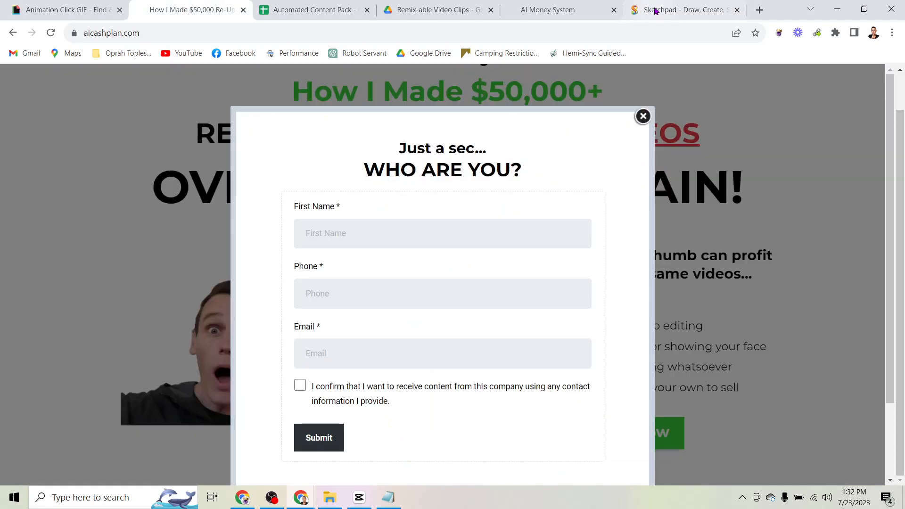
left_click(681, 10)
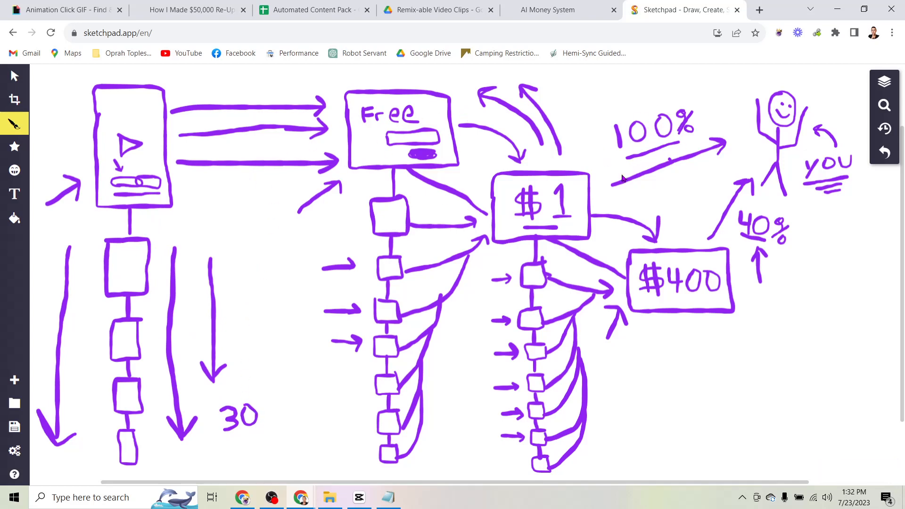
mouse_move(342, 5)
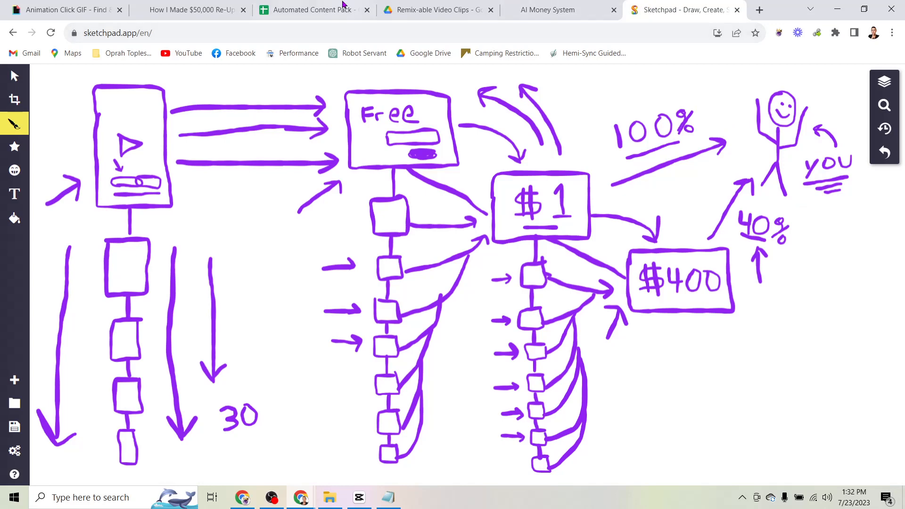
left_click(191, 10)
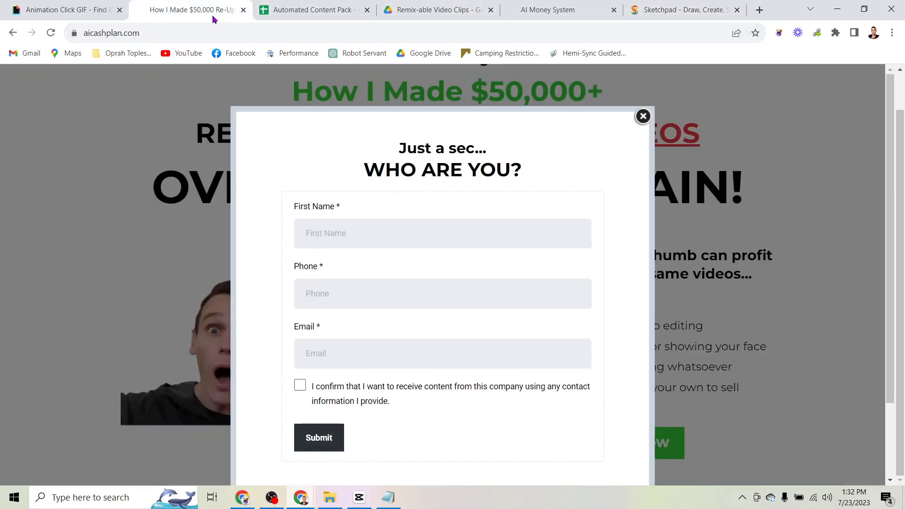
left_click(643, 116)
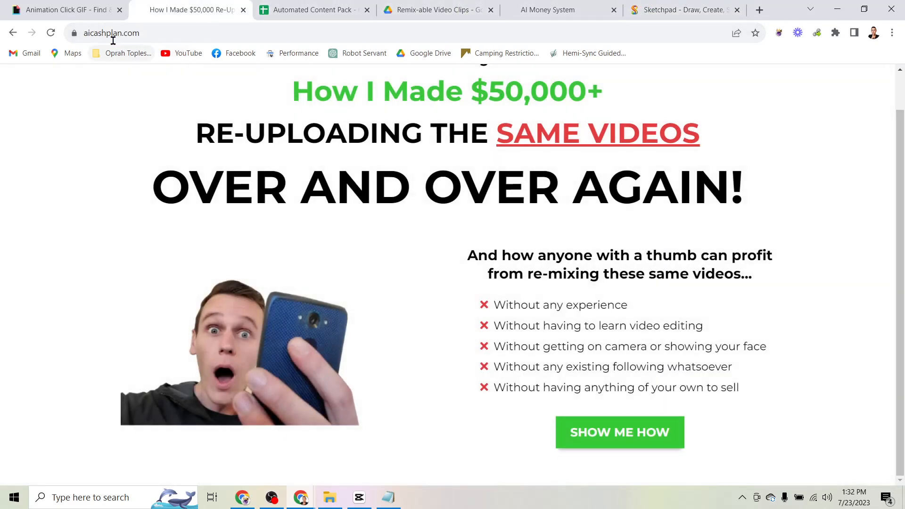
mouse_move(816, 136)
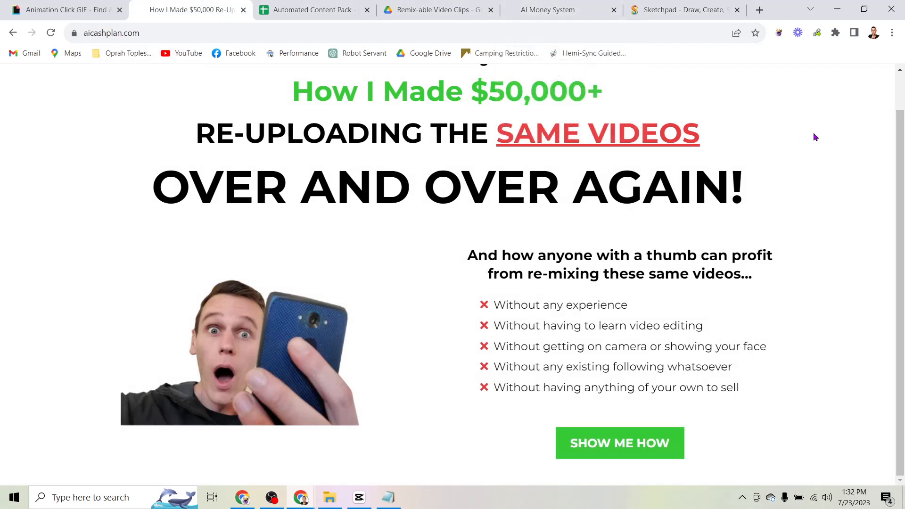
mouse_move(537, 10)
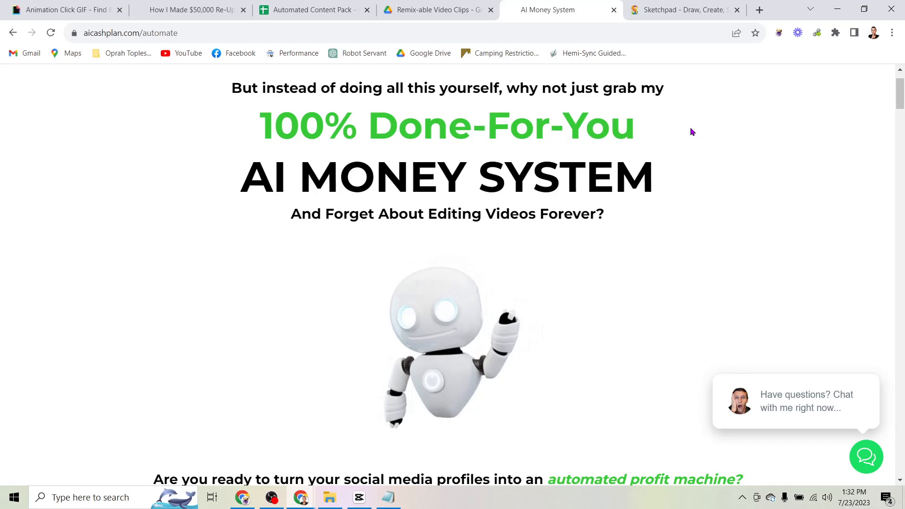
mouse_move(695, 177)
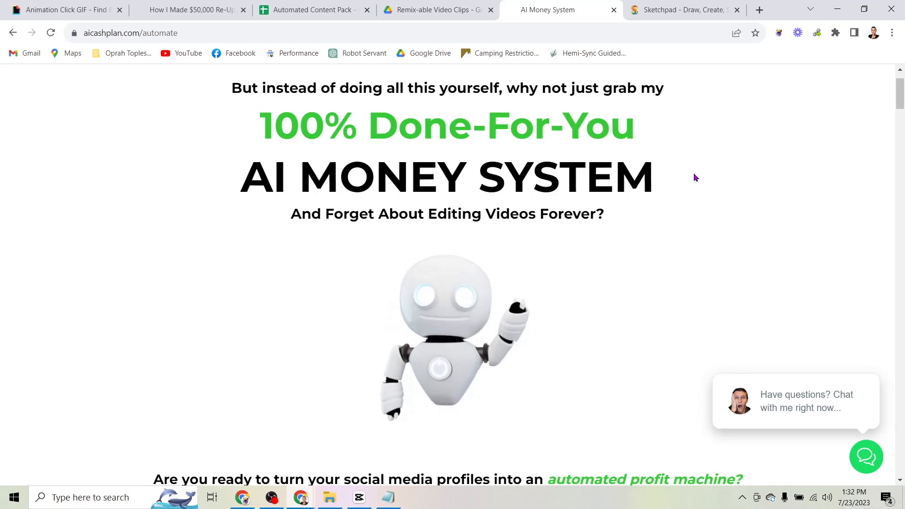
Scroll the aicashplan.com/automate page down to the Automations = Your Profits dashboard section
scroll("down", 3)
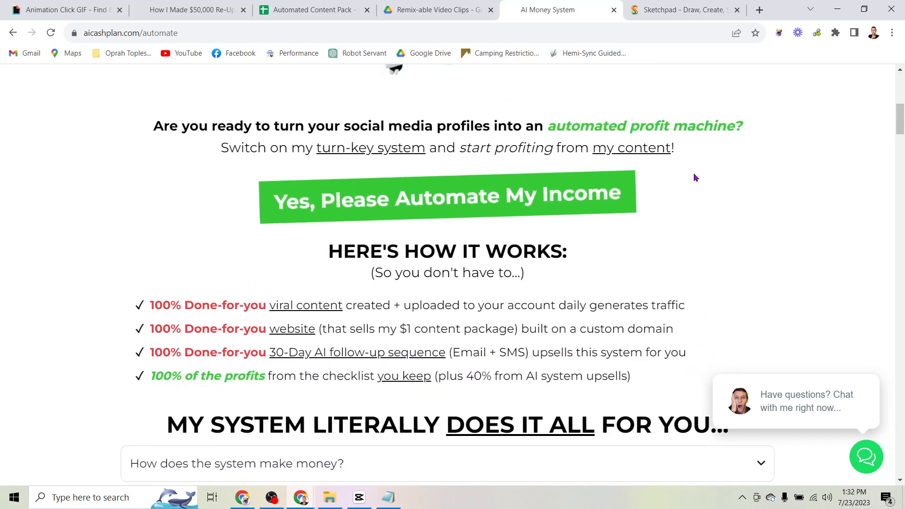
scroll("down", 3)
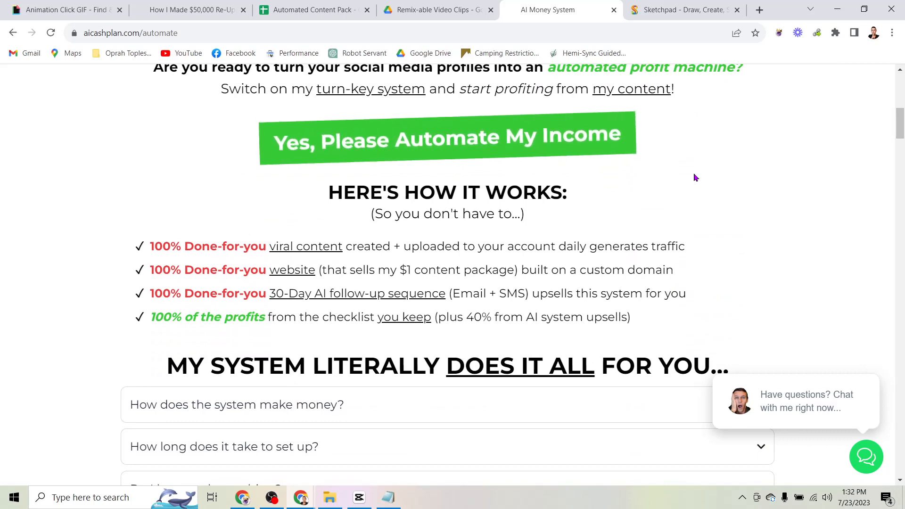
mouse_move(300, 262)
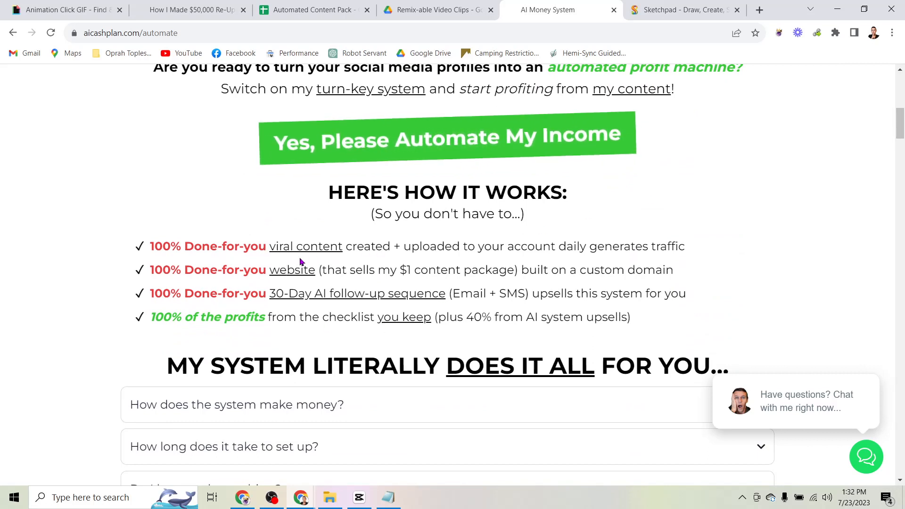
mouse_move(627, 271)
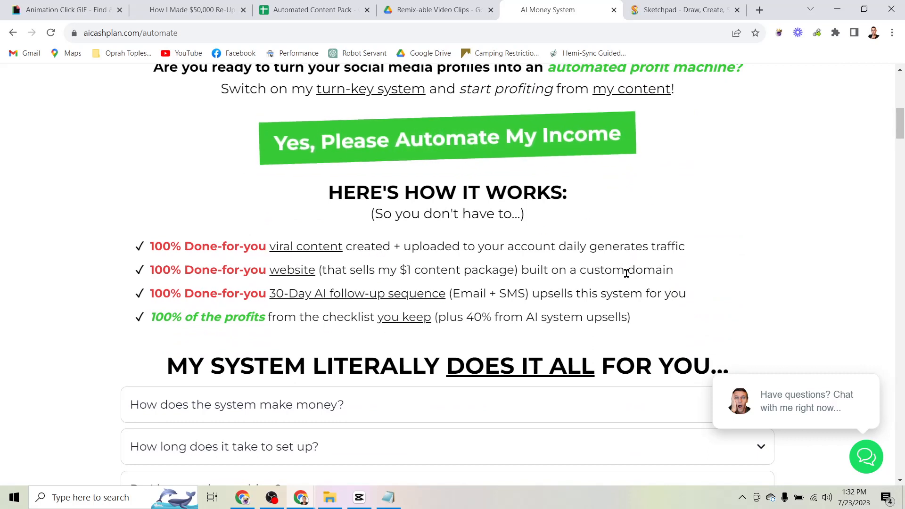
mouse_move(712, 272)
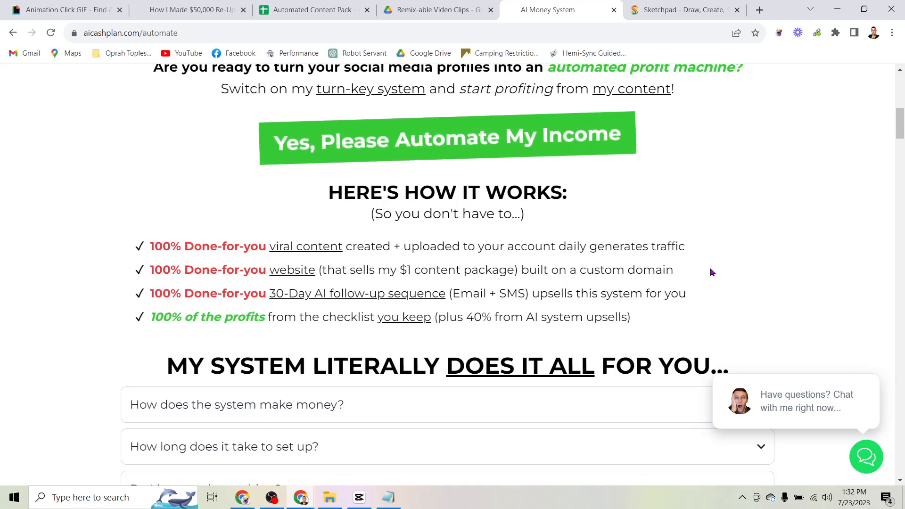
scroll("down", 3)
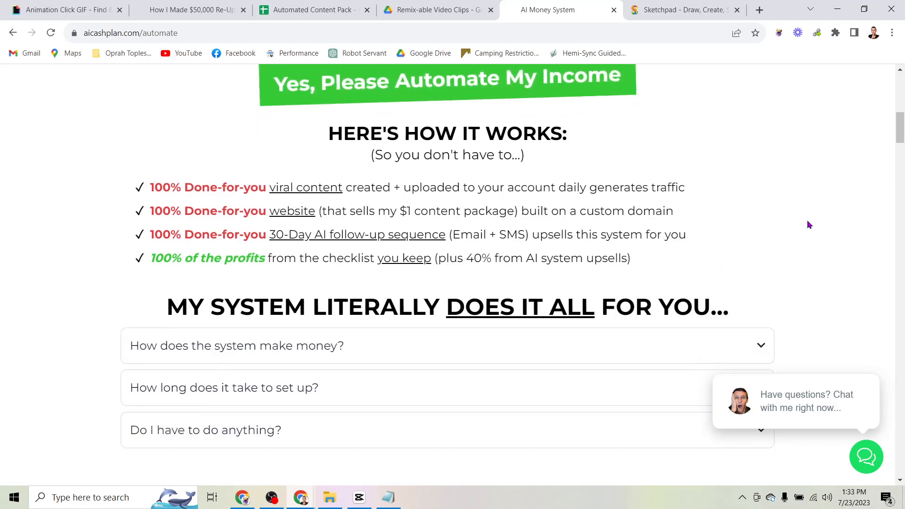
mouse_move(373, 235)
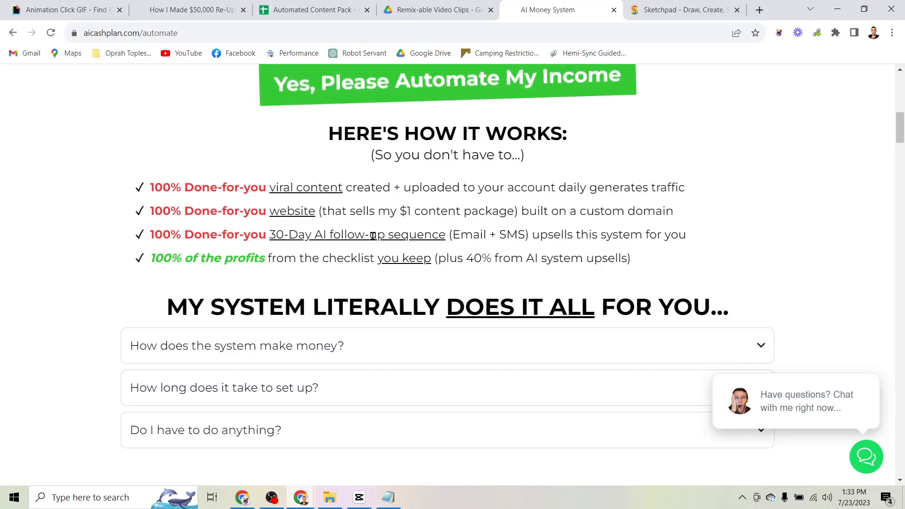
mouse_move(427, 234)
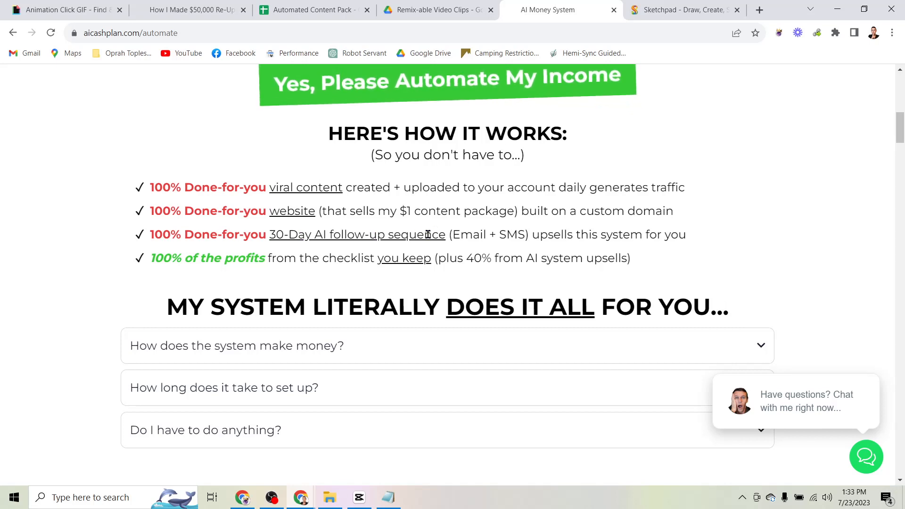
mouse_move(435, 193)
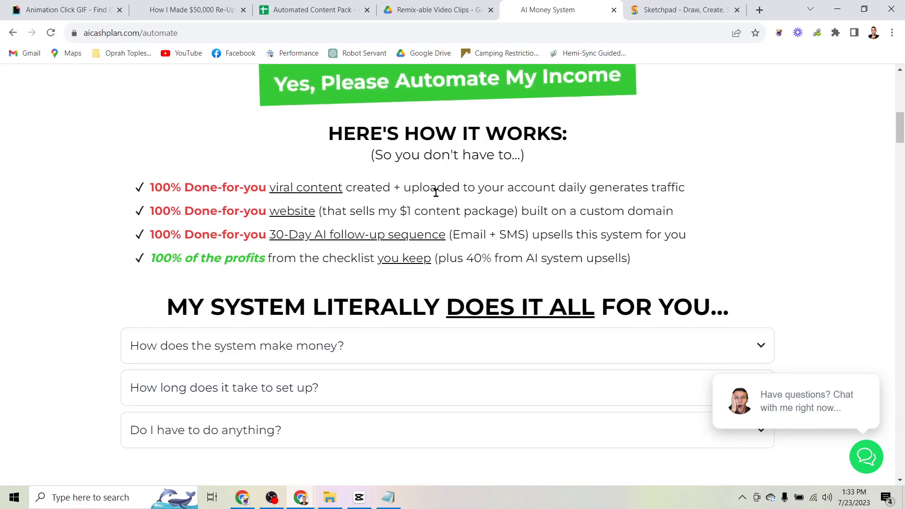
mouse_move(715, 225)
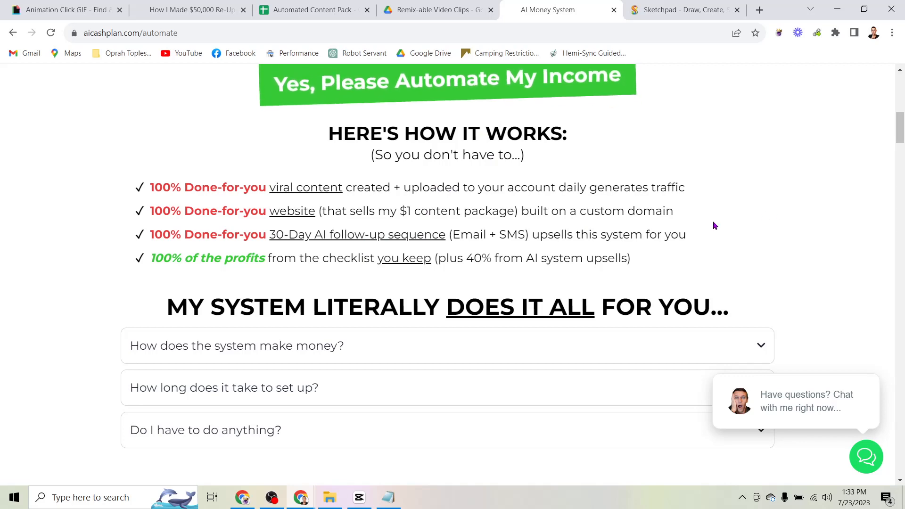
scroll("down", 3)
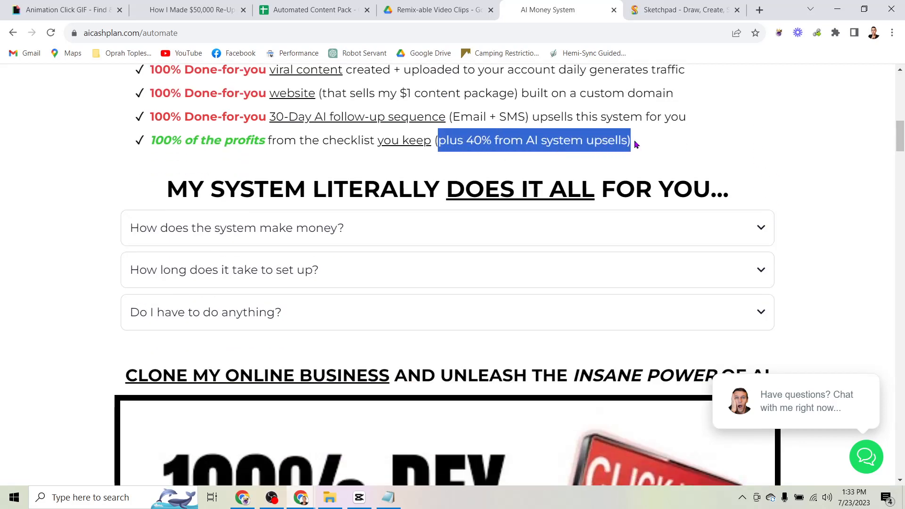
scroll("down", 3)
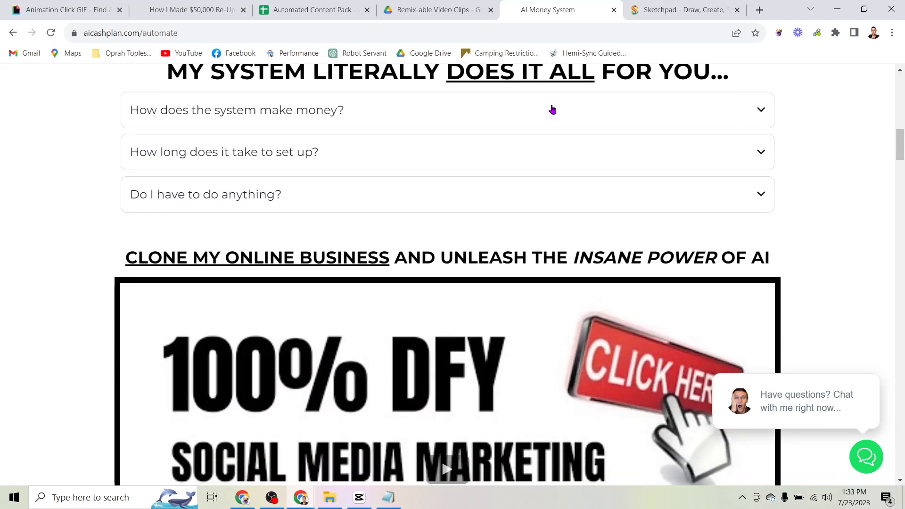
mouse_move(899, 130)
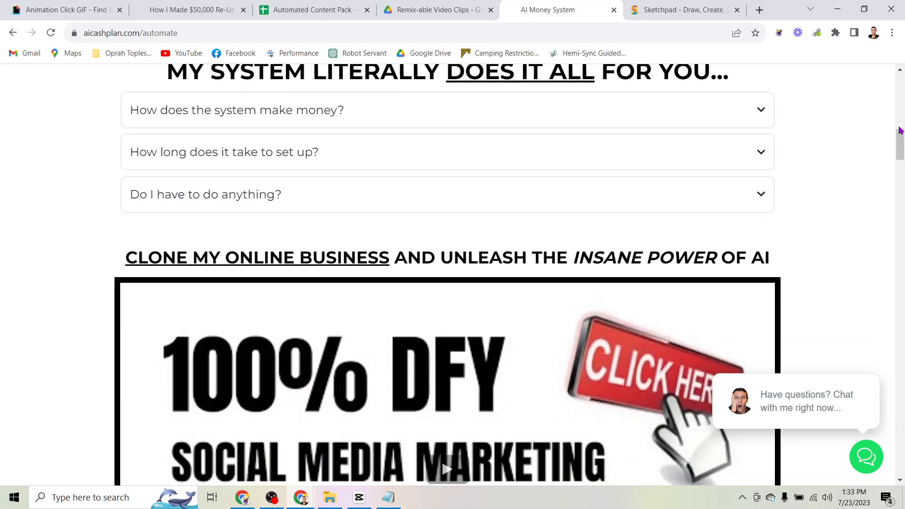
scroll("down", 3)
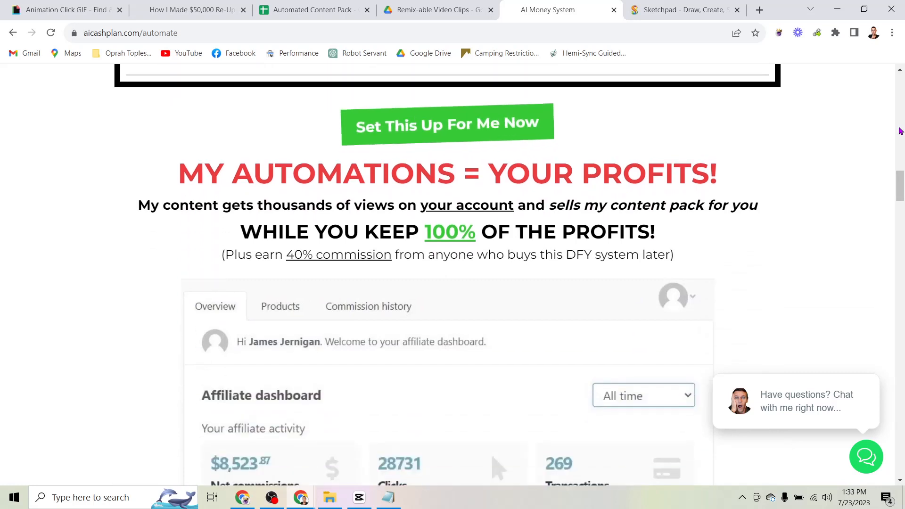
Scroll past the affiliate dashboard stats to the student testimonials and 'Make Your First Dollar Online' heading
scroll("down", 3)
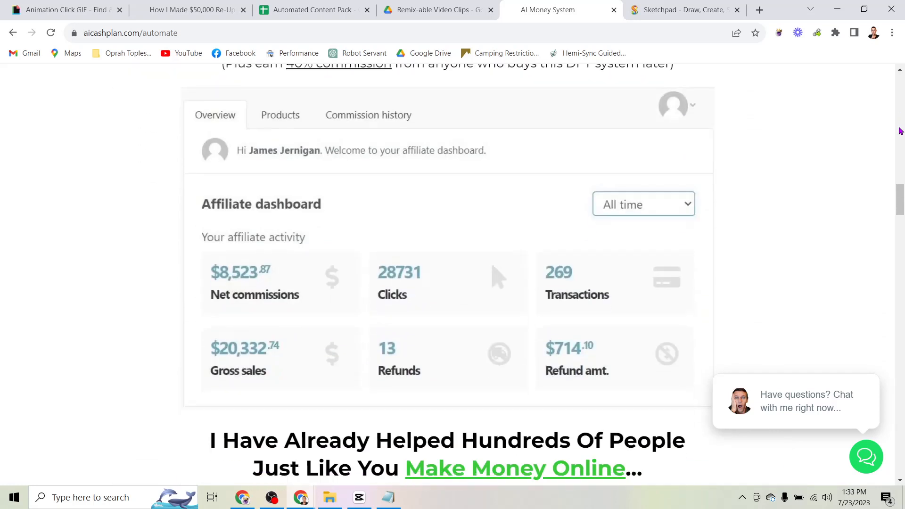
mouse_move(840, 184)
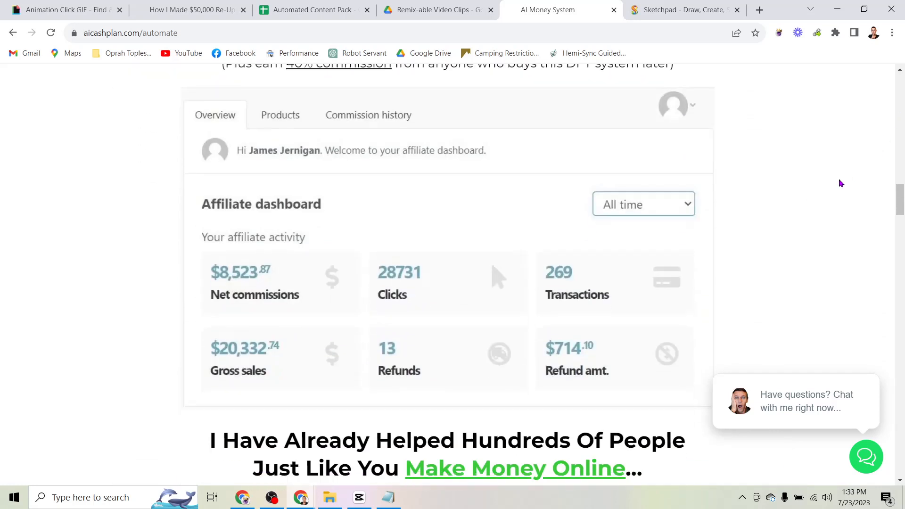
mouse_move(639, 285)
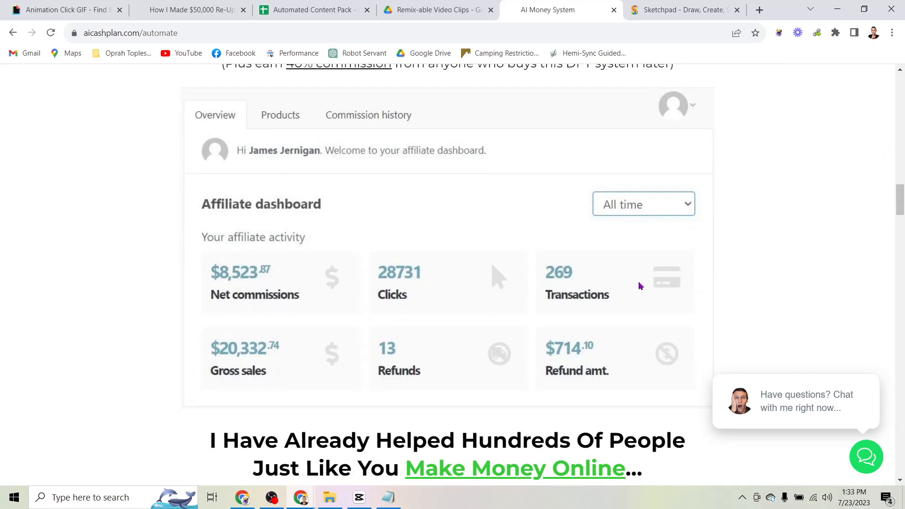
scroll("down", 3)
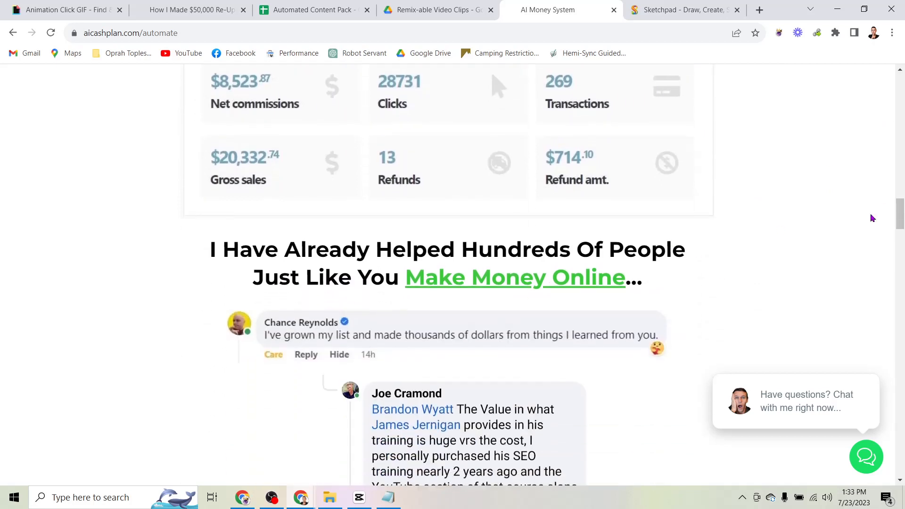
scroll("down", 3)
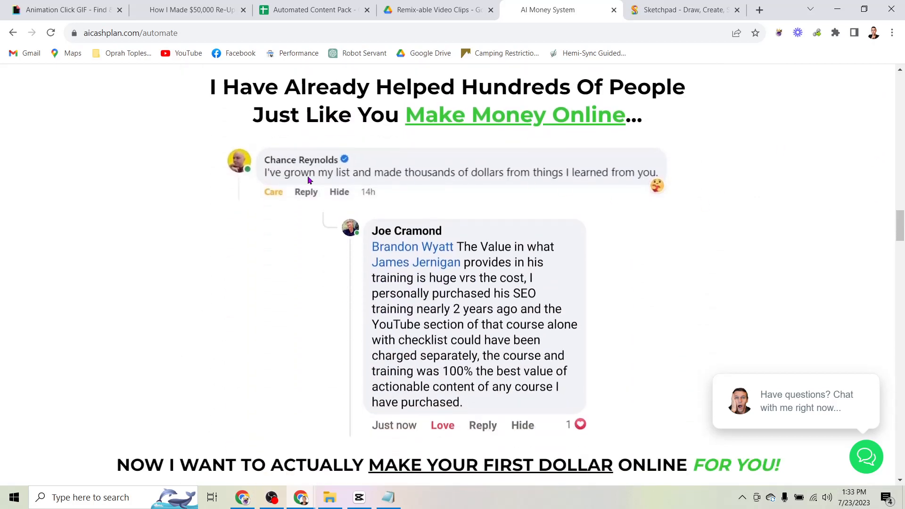
mouse_move(519, 185)
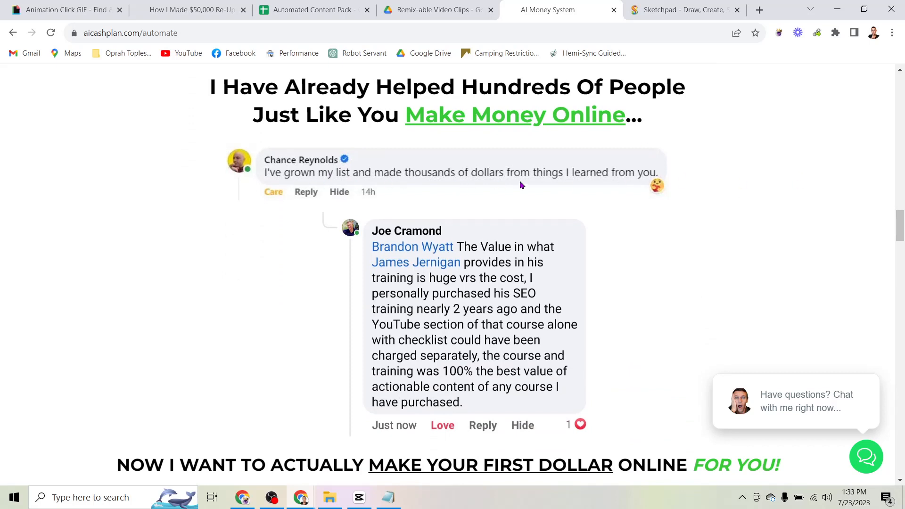
scroll("down", 3)
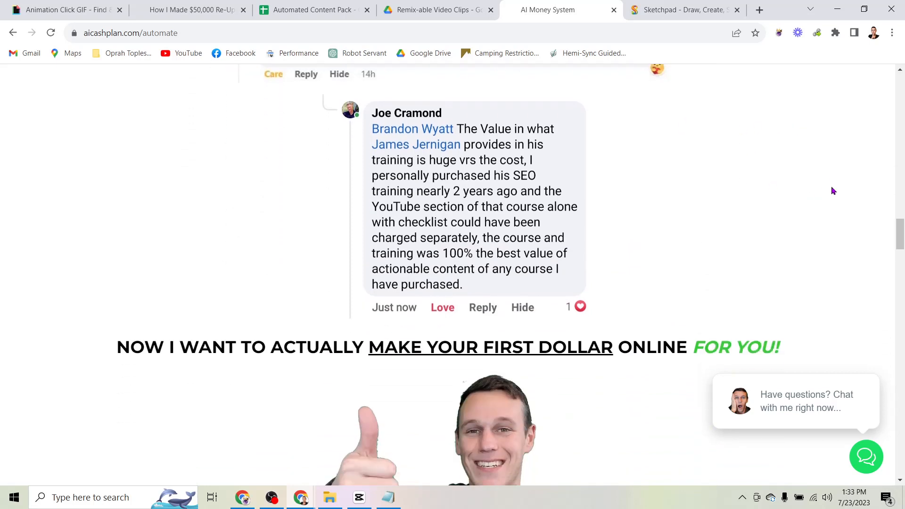
Scroll through the 'people in line ahead of you' warning and TikTok Profits profile to the follow-up sequence
scroll("down", 3)
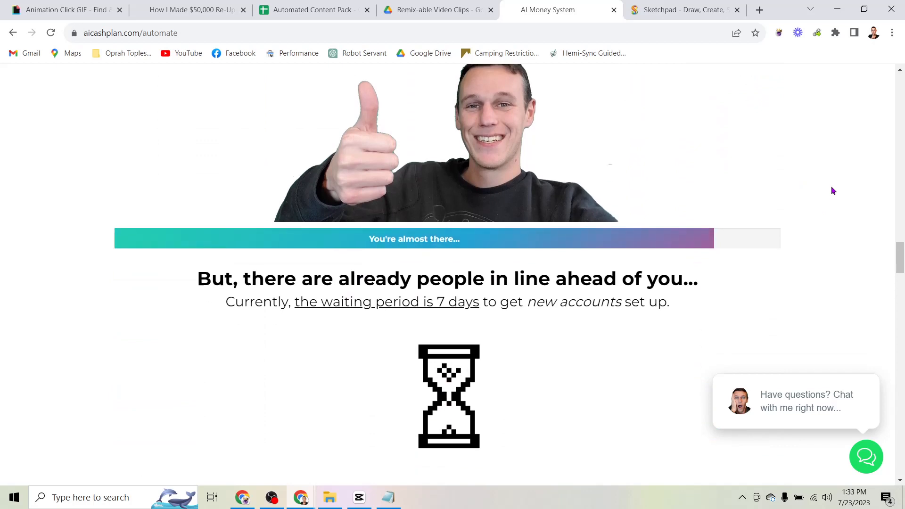
scroll("down", 3)
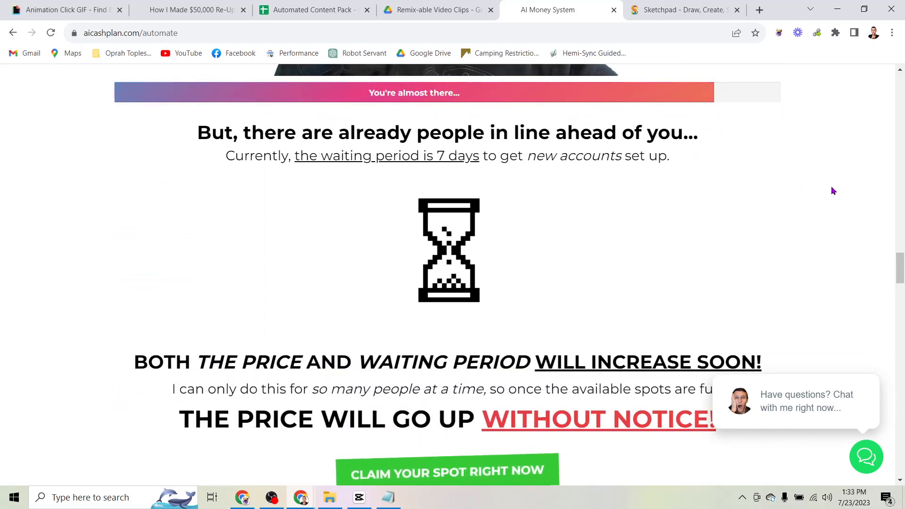
mouse_move(804, 202)
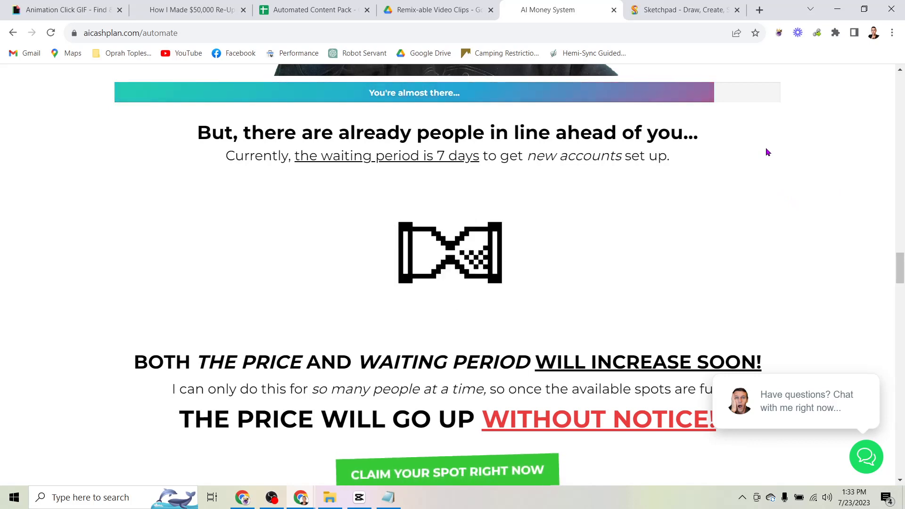
scroll("down", 3)
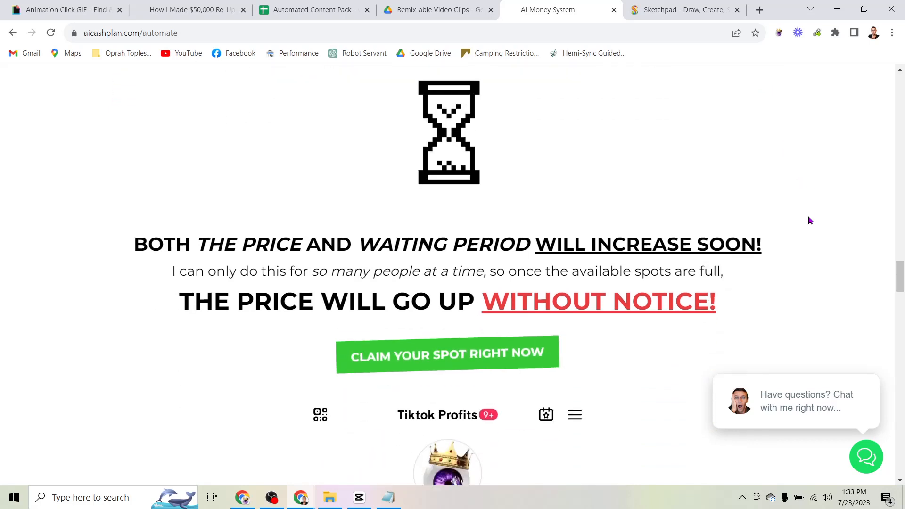
scroll("down", 3)
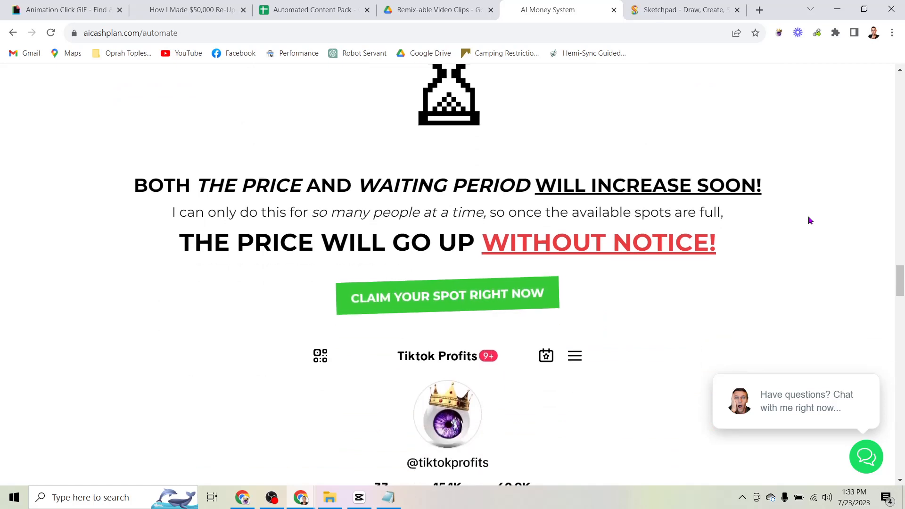
scroll("down", 3)
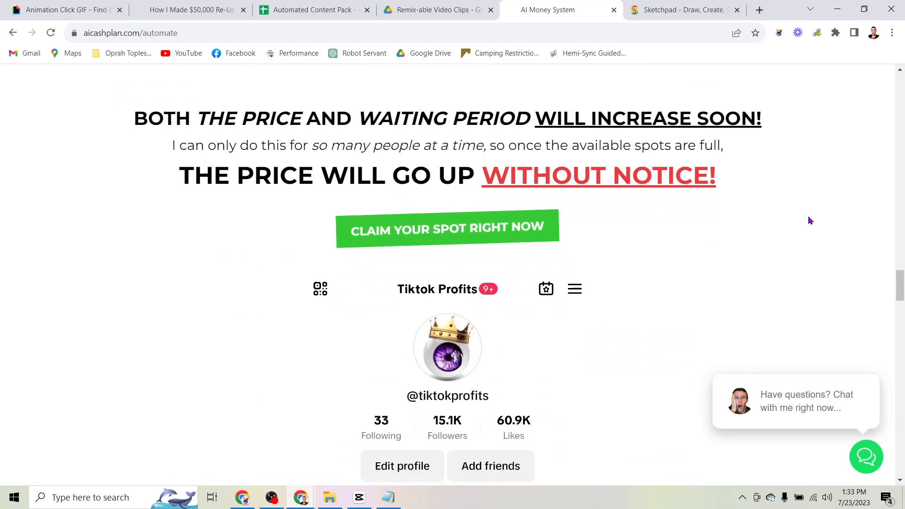
scroll("down", 3)
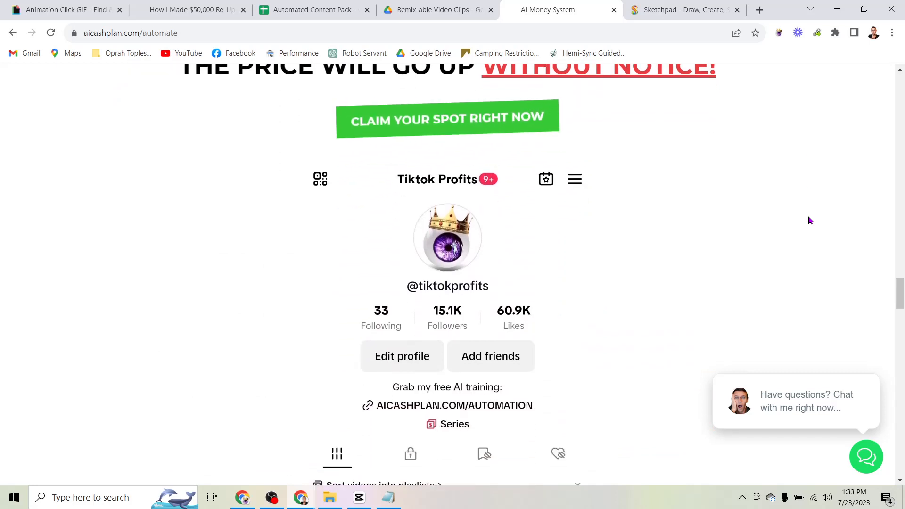
scroll("down", 3)
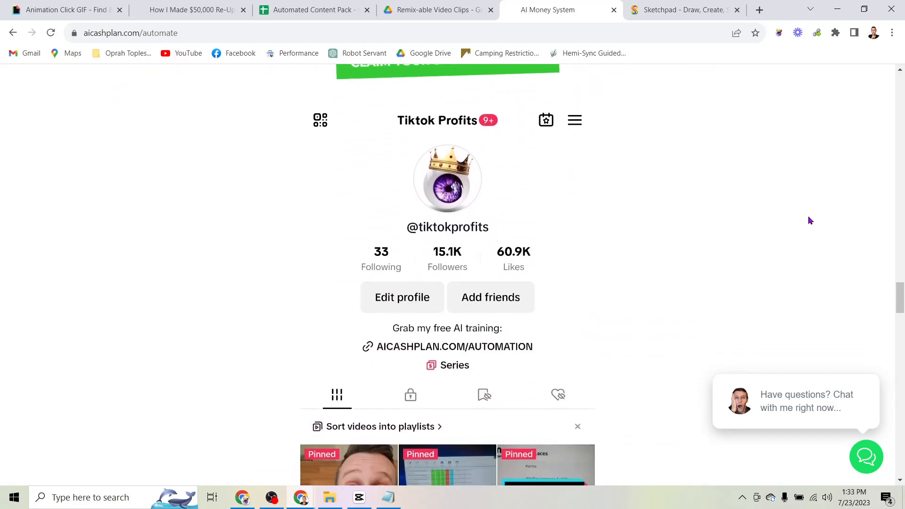
scroll("down", 3)
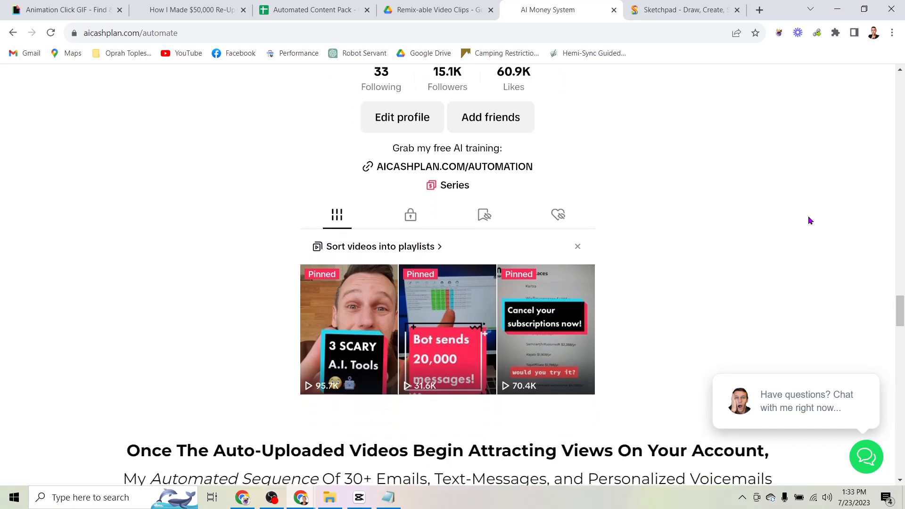
scroll("down", 3)
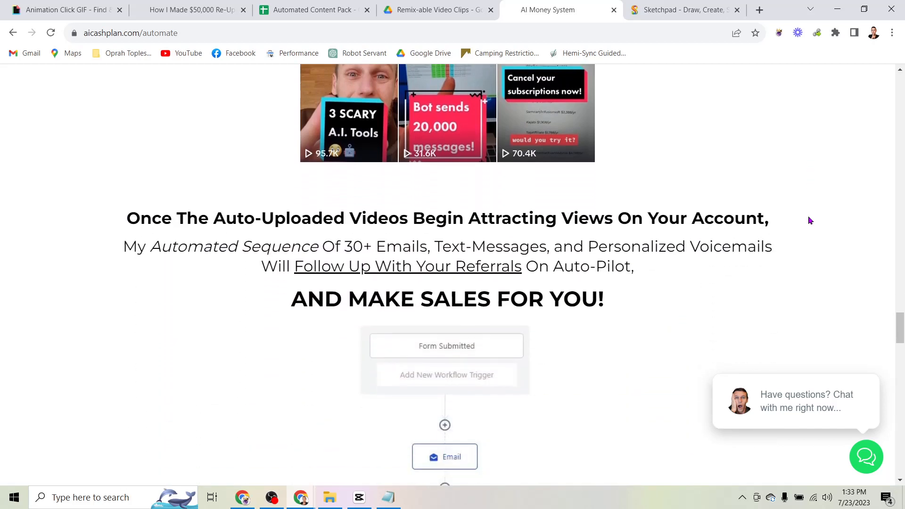
Scroll past the workflow diagram, Insights panel and WITHOUT list to 'Tap into the money-making power of AI'
scroll("down", 3)
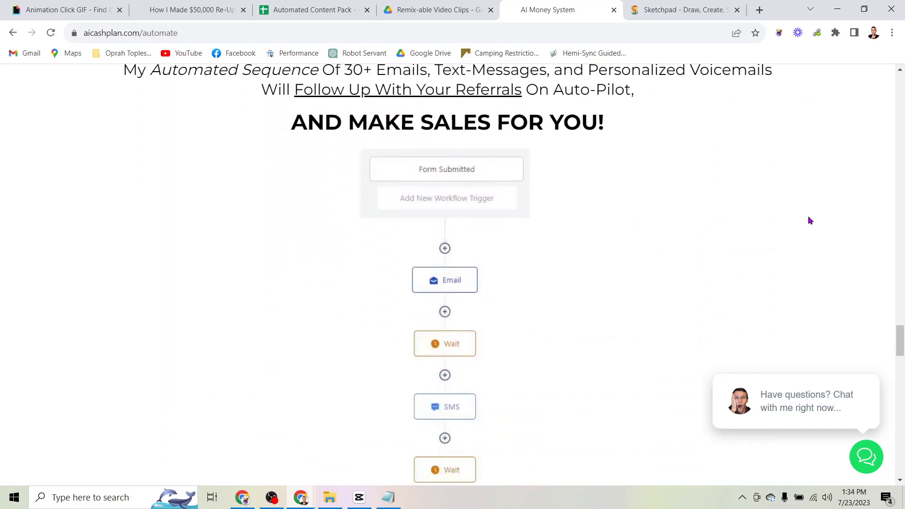
mouse_move(577, 158)
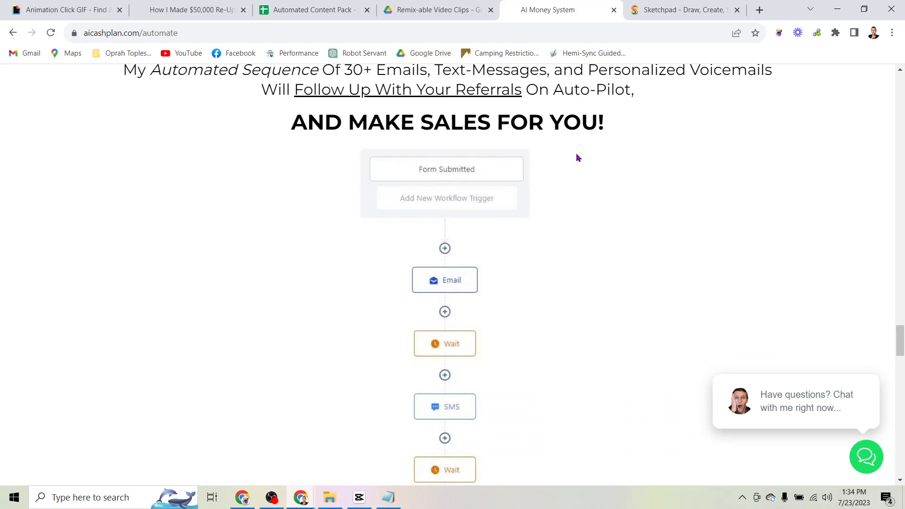
scroll("down", 3)
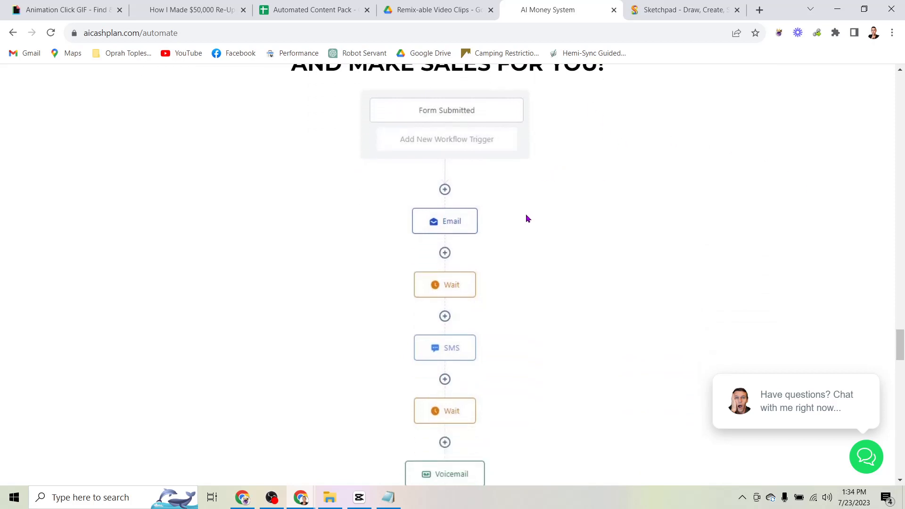
scroll("down", 3)
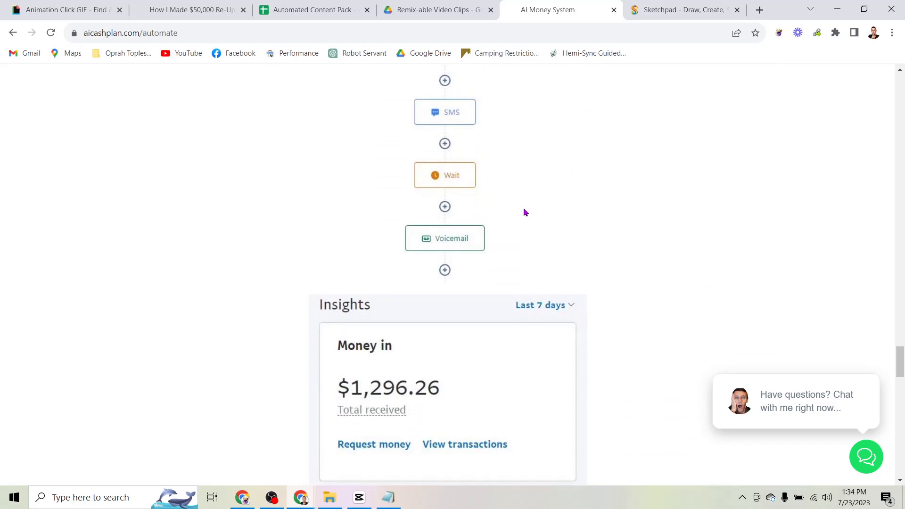
scroll("down", 3)
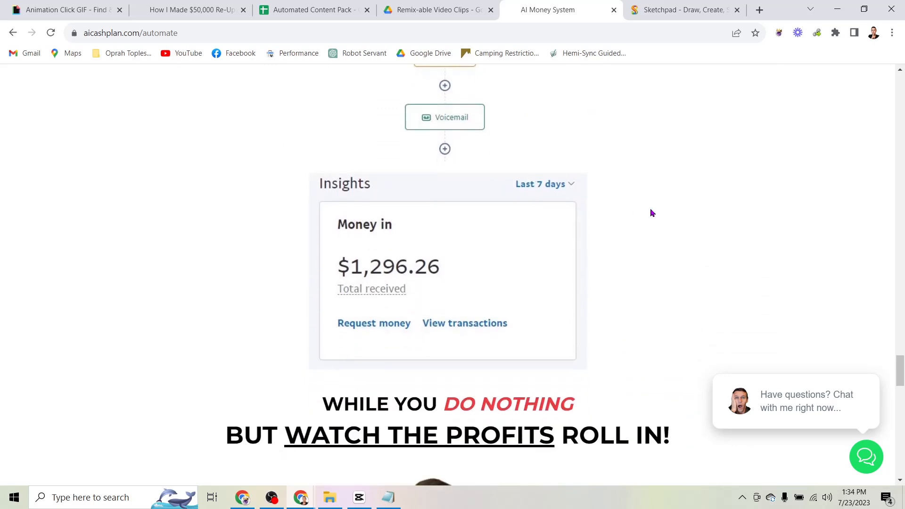
scroll("down", 3)
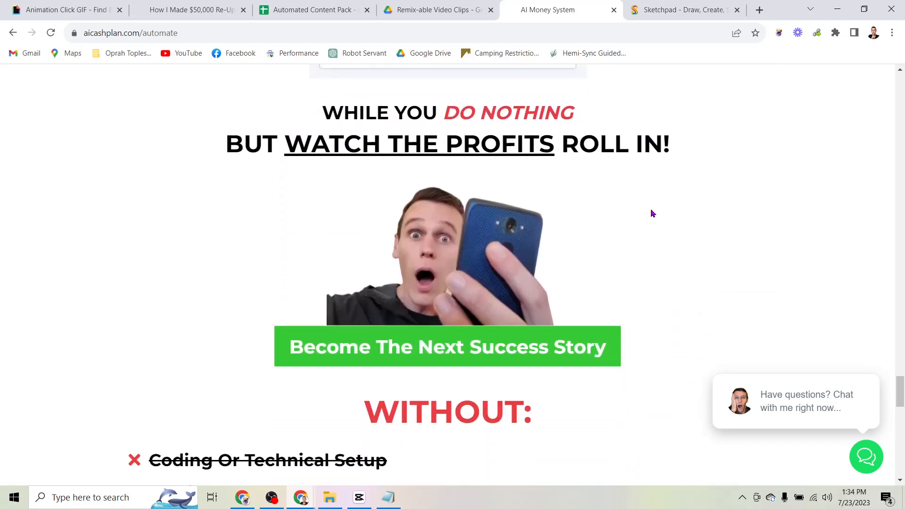
scroll("down", 3)
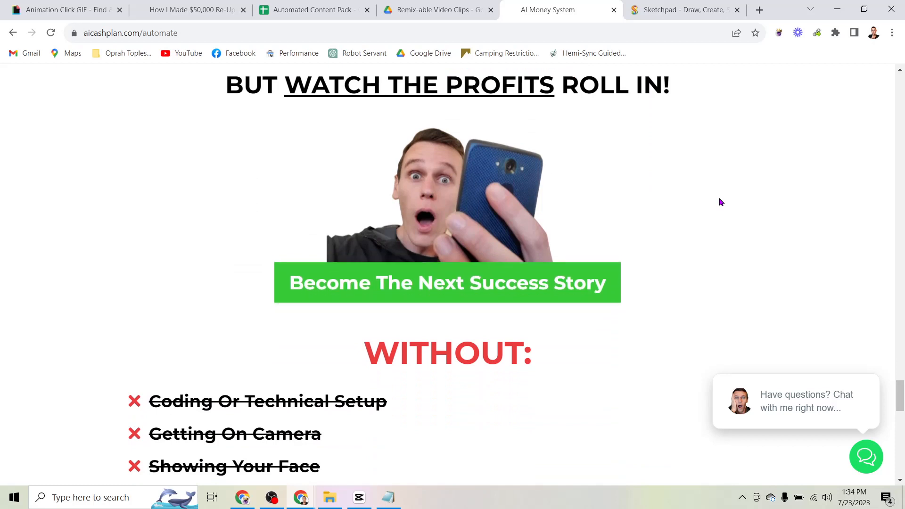
scroll("down", 3)
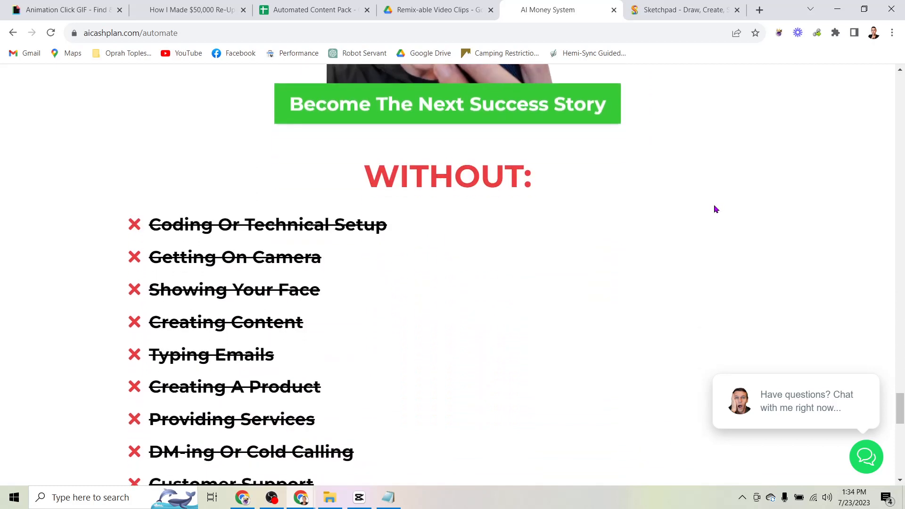
scroll("down", 3)
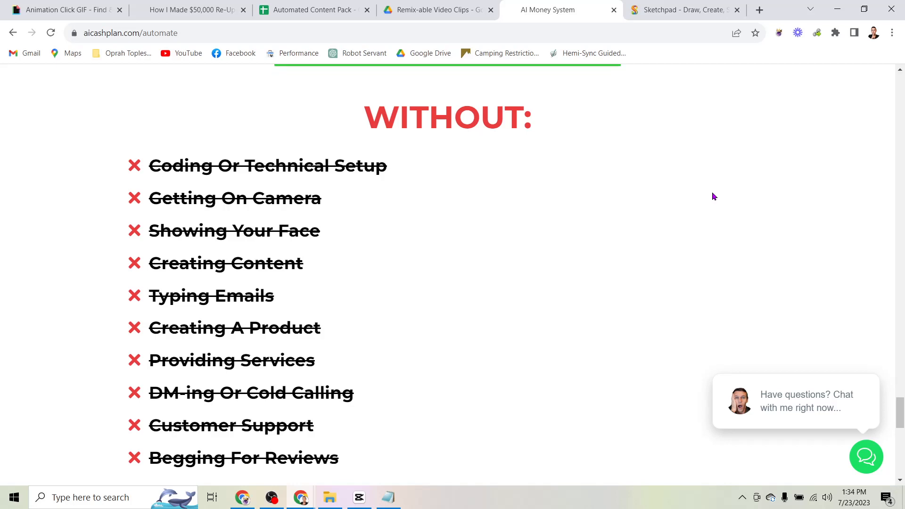
mouse_move(648, 198)
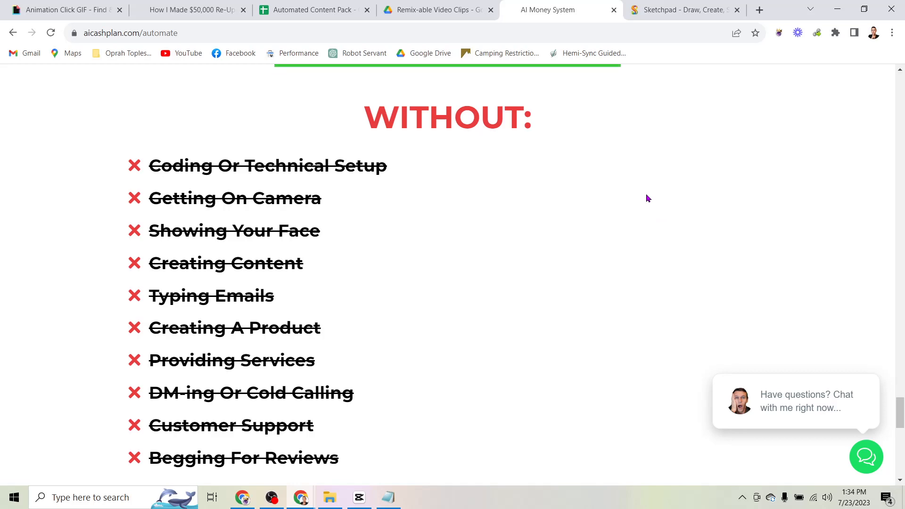
scroll("down", 3)
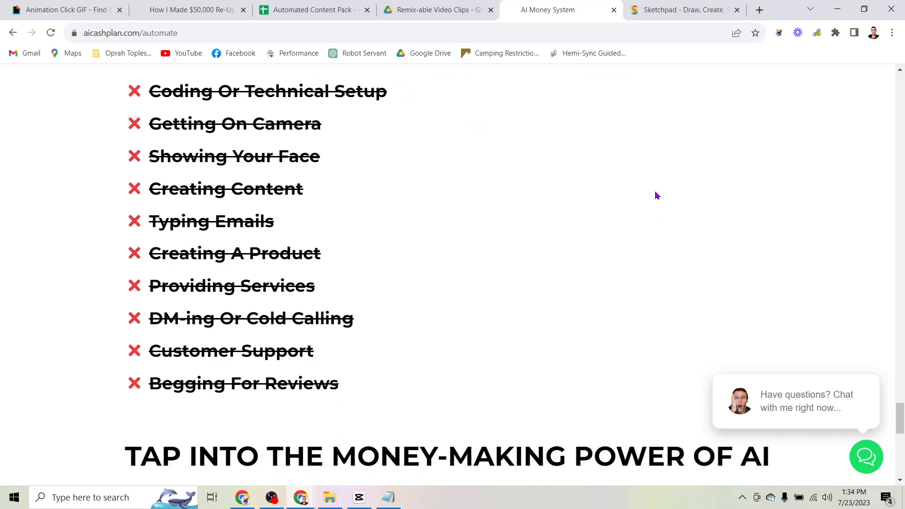
scroll("down", 3)
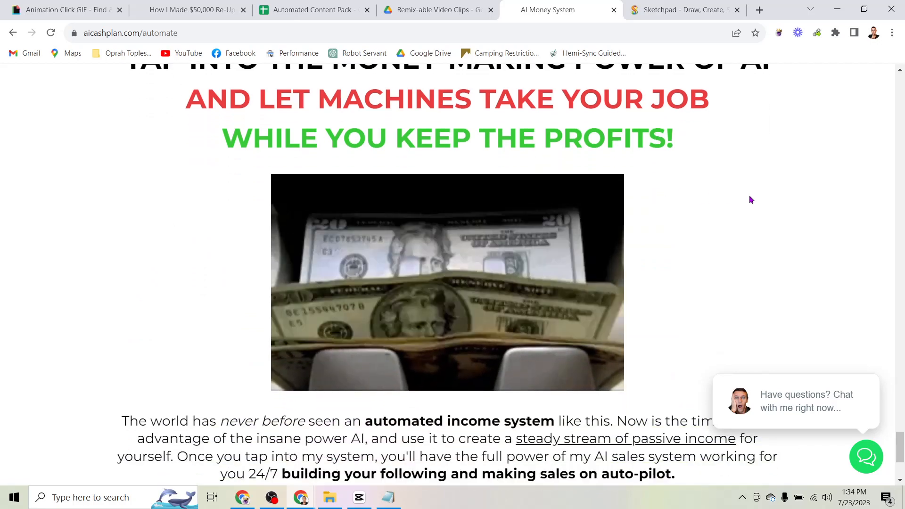
mouse_move(772, 200)
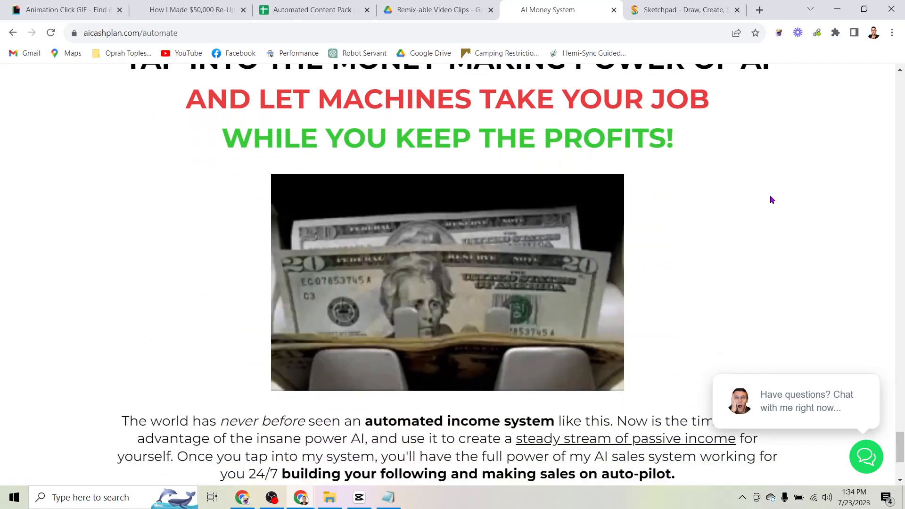